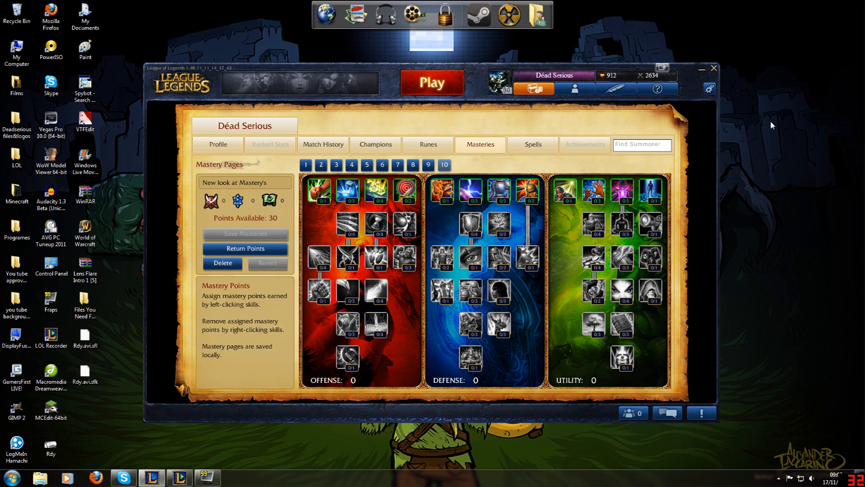
{"action": "mouse_move", "coordinate": [316, 193]}
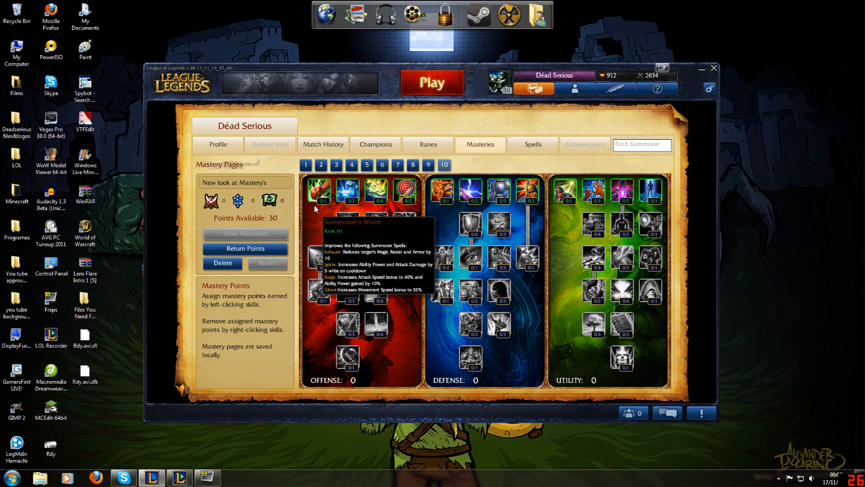
{"action": "mouse_move", "coordinate": [318, 201]}
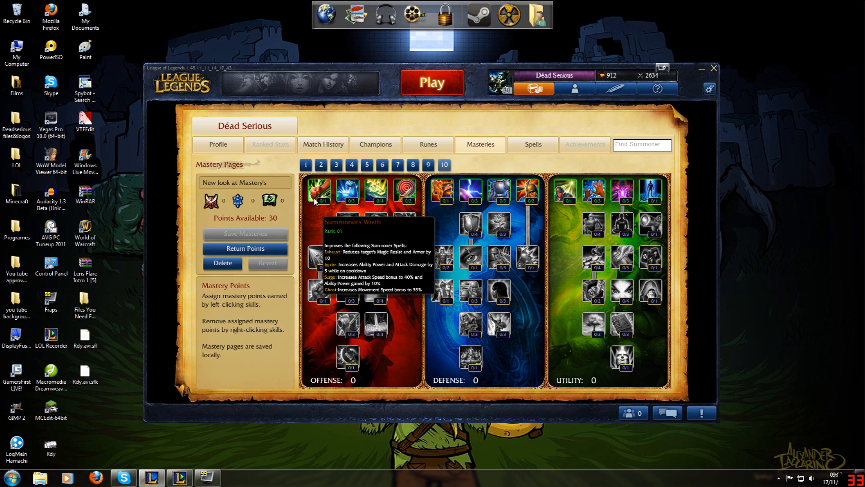
{"action": "mouse_move", "coordinate": [319, 201]}
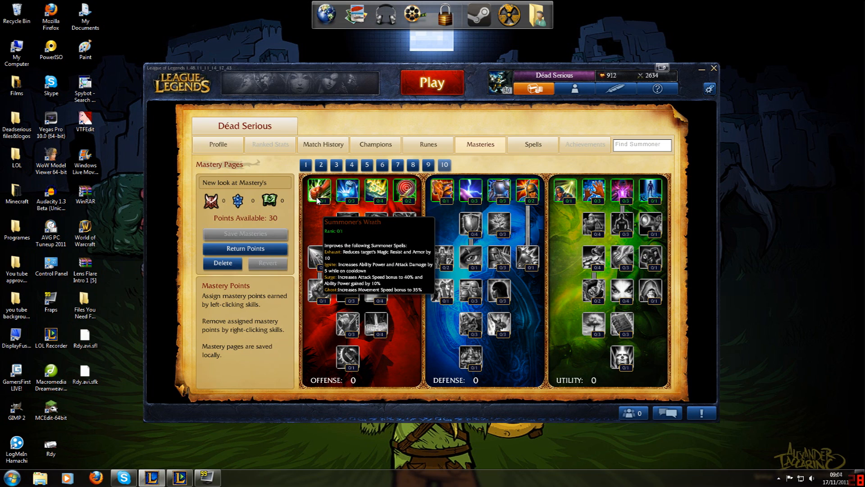
{"action": "mouse_move", "coordinate": [362, 212]}
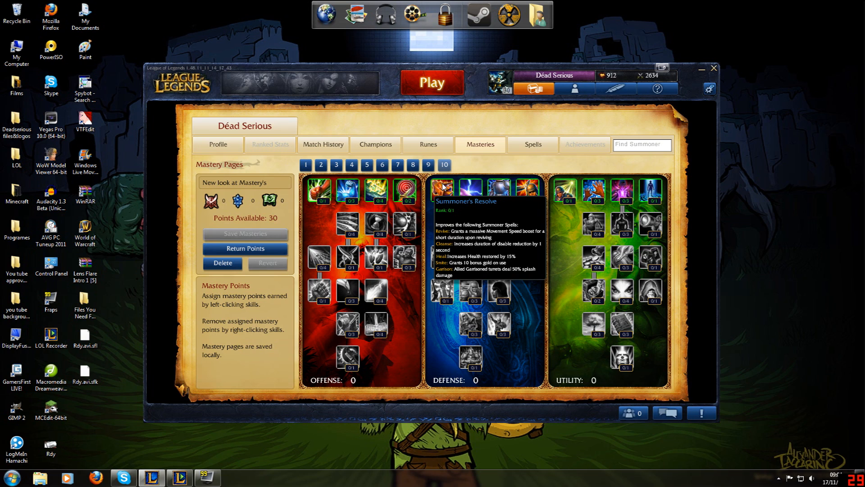
{"action": "mouse_move", "coordinate": [568, 190]}
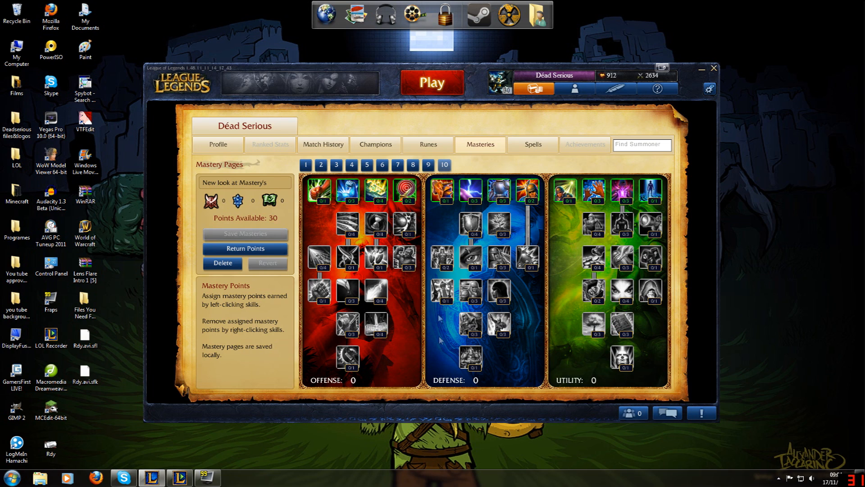
{"action": "mouse_move", "coordinate": [412, 313]}
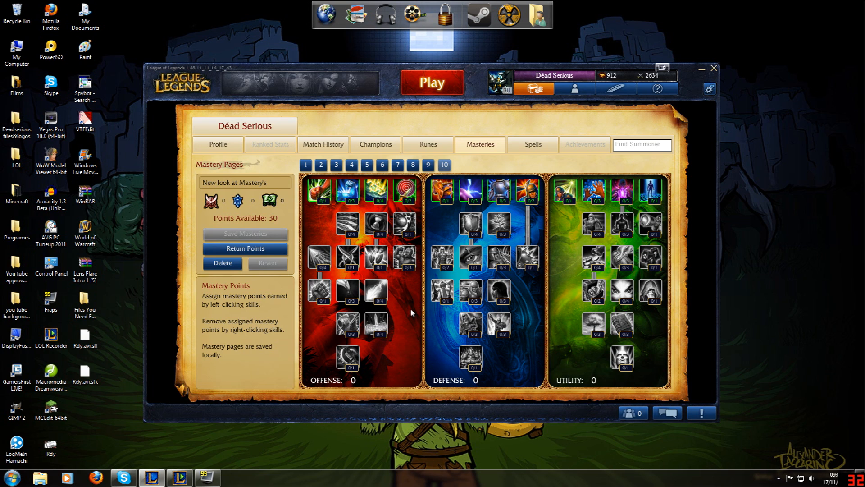
{"action": "mouse_move", "coordinate": [349, 190]}
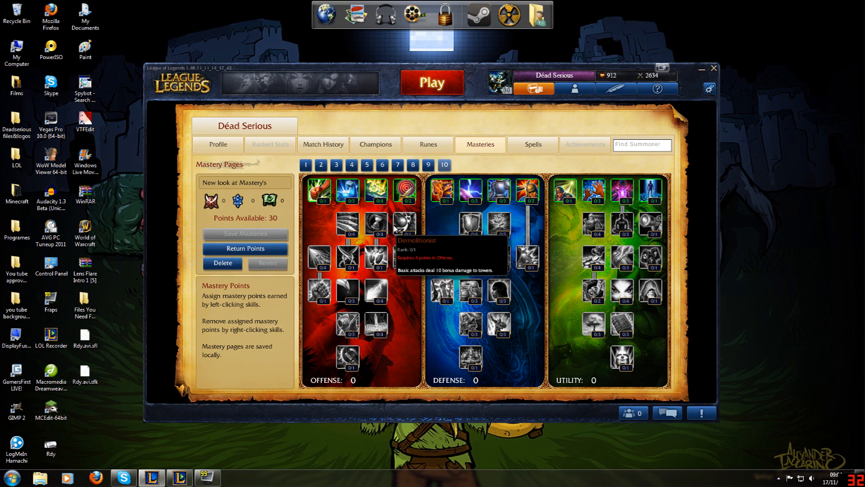
{"action": "mouse_move", "coordinate": [411, 227]}
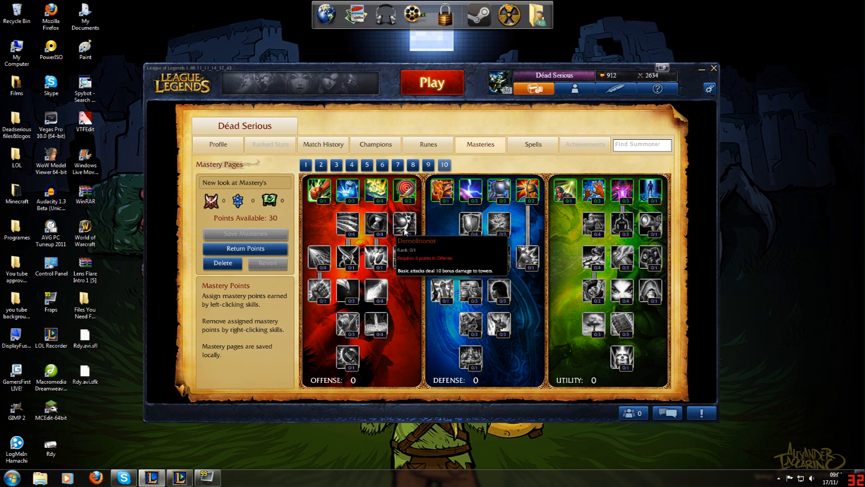
{"action": "mouse_move", "coordinate": [398, 235]}
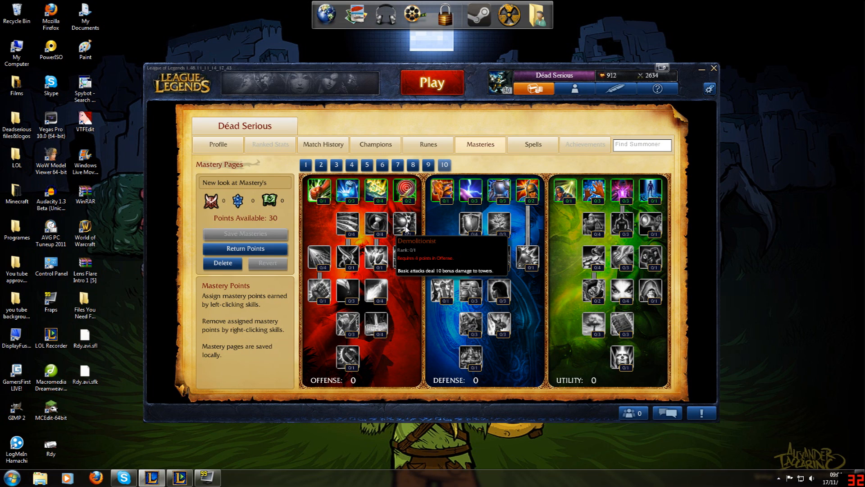
{"action": "mouse_move", "coordinate": [319, 257]}
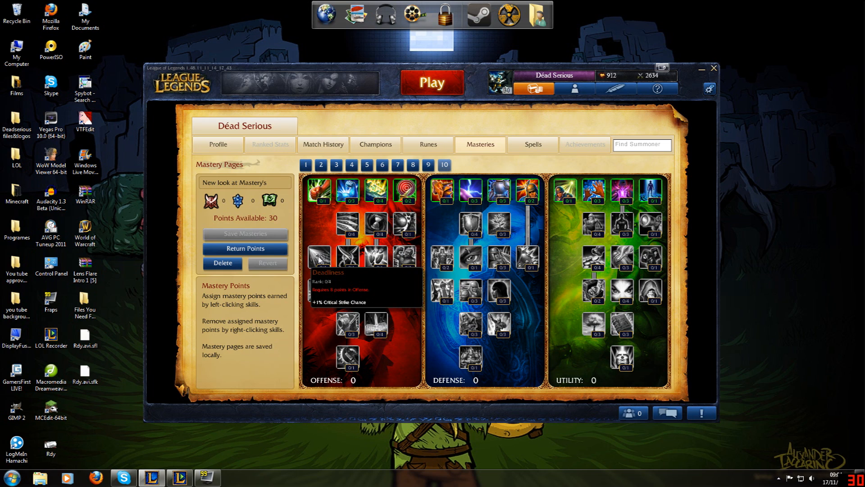
{"action": "mouse_move", "coordinate": [347, 256]}
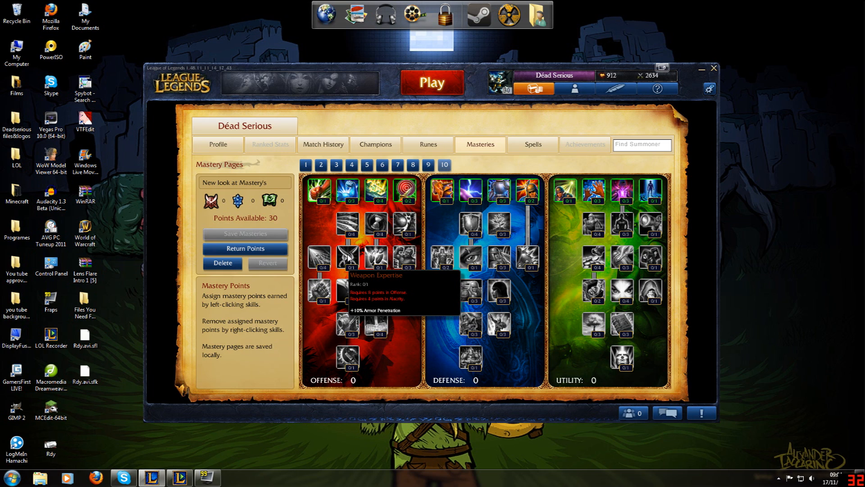
{"action": "mouse_move", "coordinate": [373, 259]}
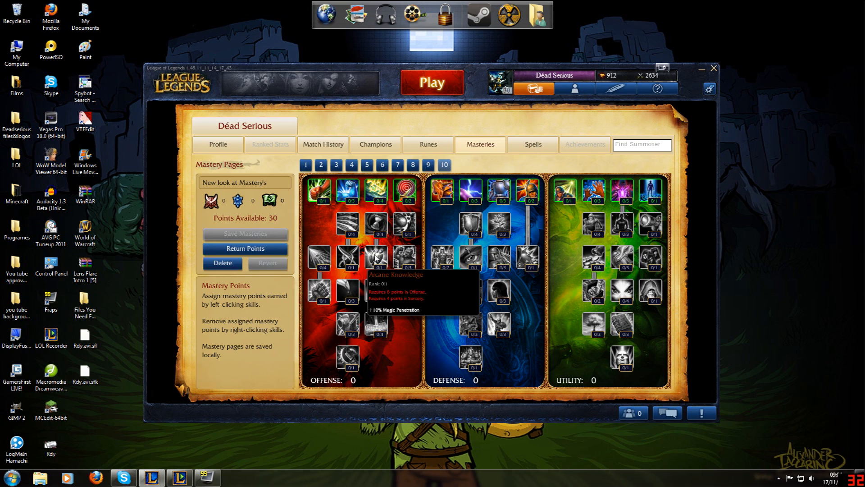
{"action": "mouse_move", "coordinate": [404, 258]}
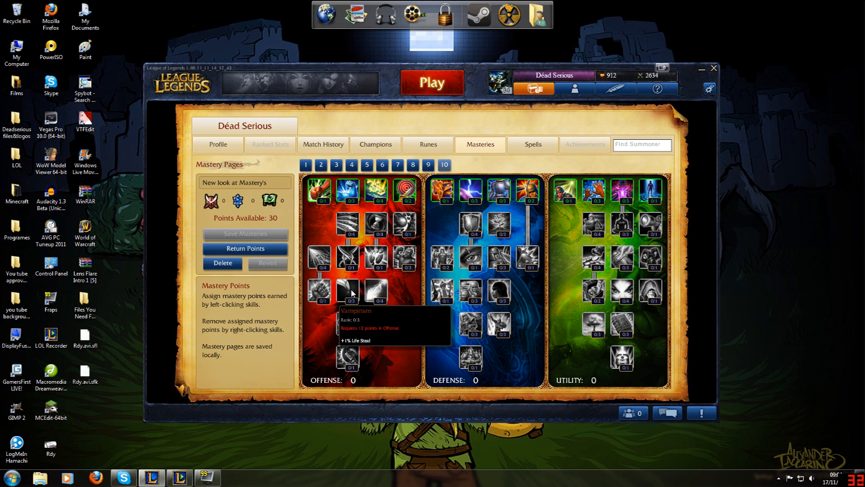
{"action": "mouse_move", "coordinate": [377, 292]}
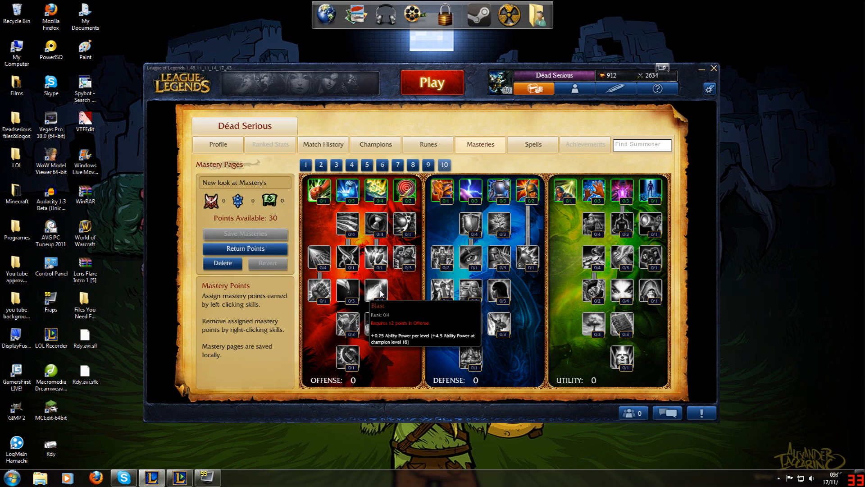
{"action": "mouse_move", "coordinate": [363, 302]}
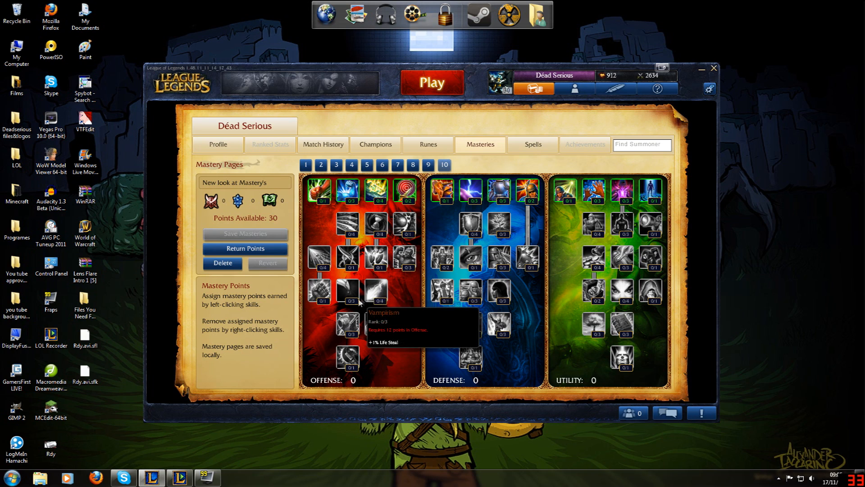
{"action": "mouse_move", "coordinate": [349, 324]}
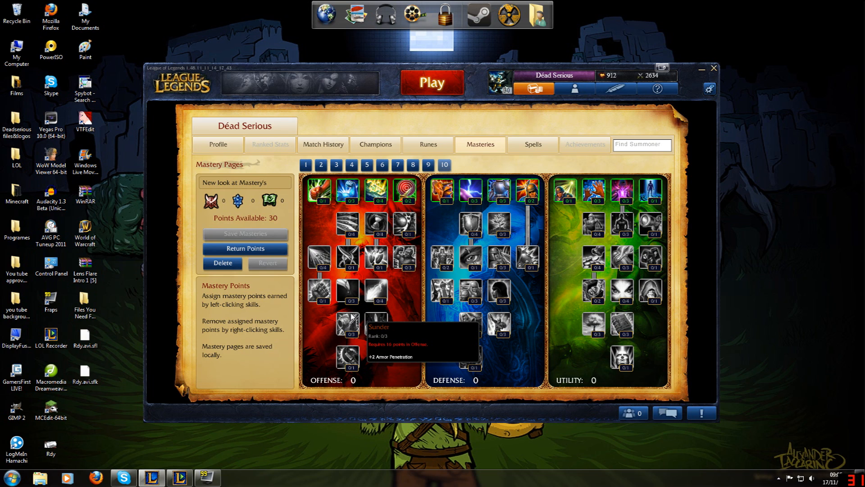
{"action": "mouse_move", "coordinate": [374, 264]}
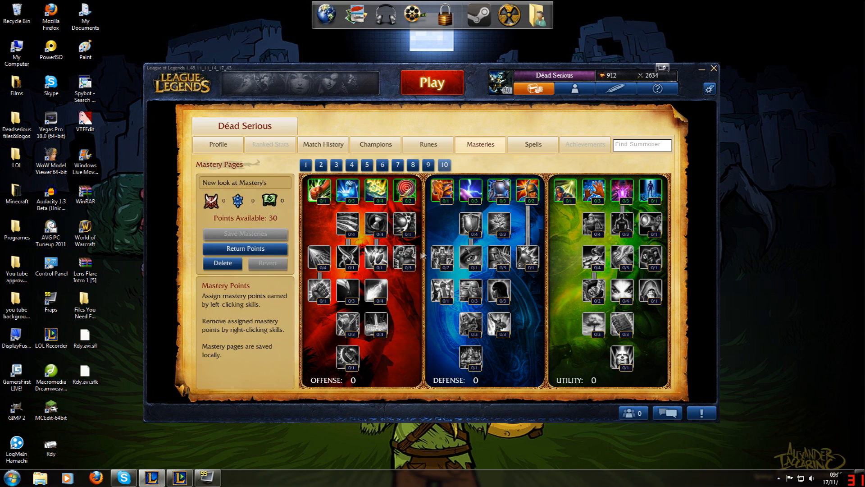
{"action": "mouse_move", "coordinate": [348, 258]}
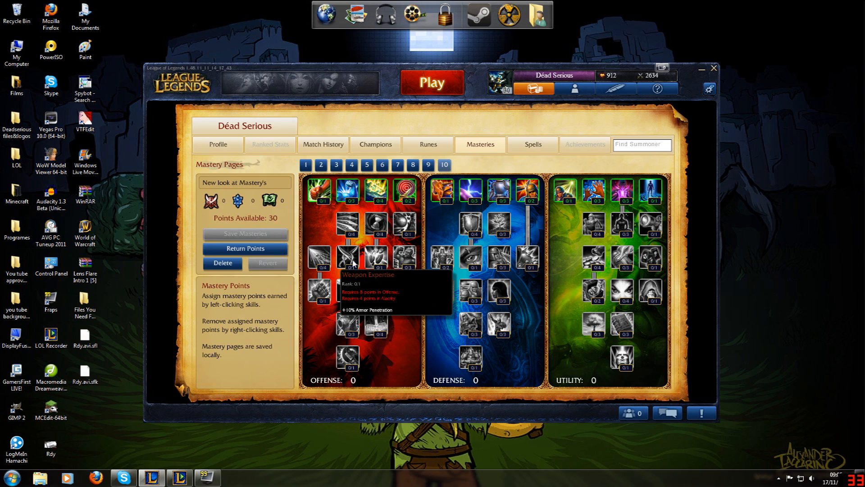
{"action": "mouse_move", "coordinate": [346, 326]}
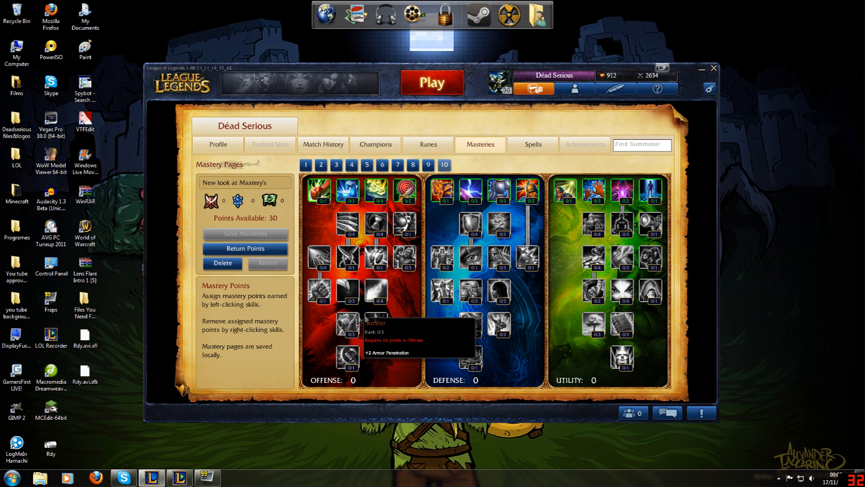
{"action": "mouse_move", "coordinate": [381, 321]}
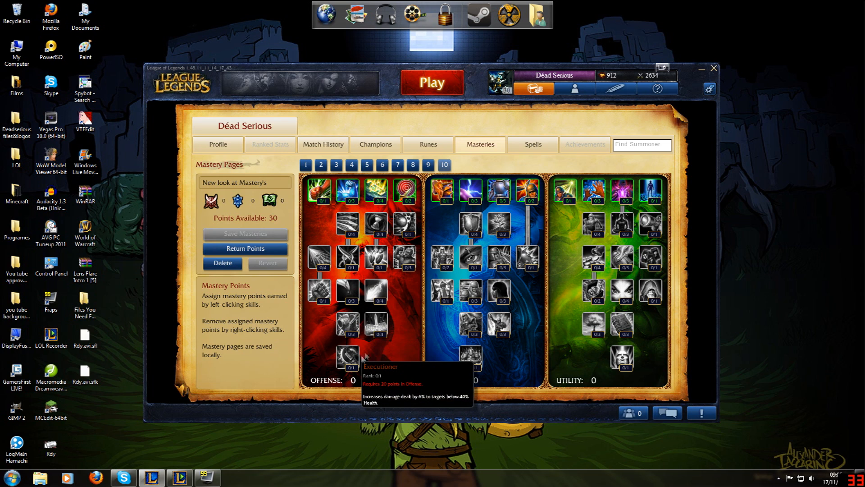
{"action": "mouse_move", "coordinate": [368, 361]}
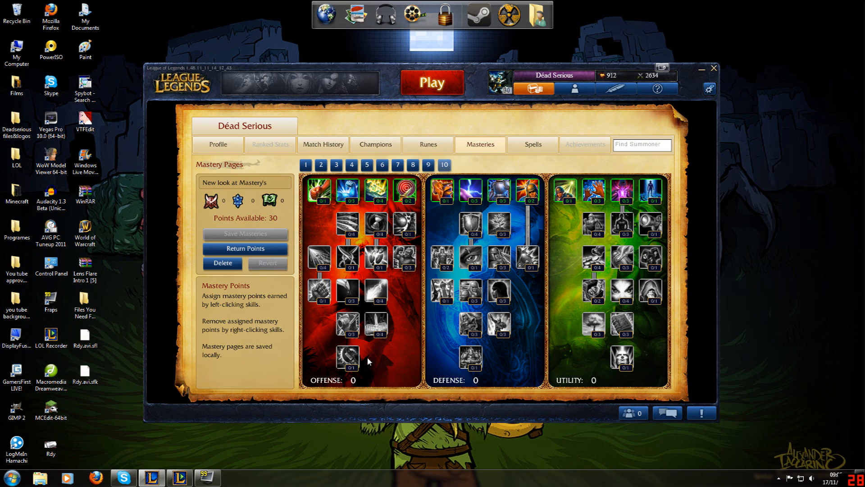
{"action": "mouse_move", "coordinate": [280, 290]}
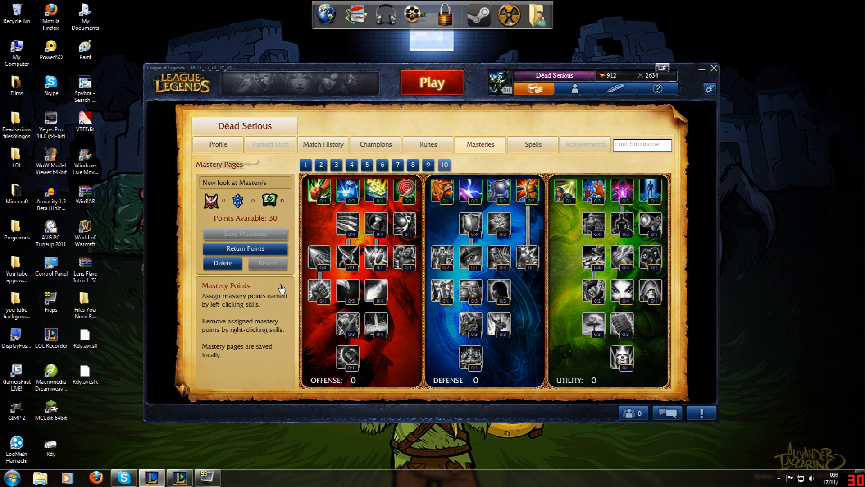
{"action": "mouse_move", "coordinate": [346, 325]}
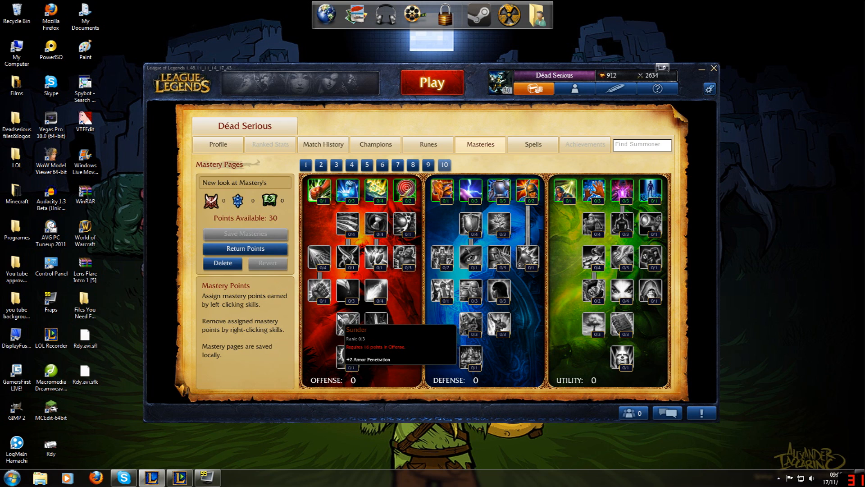
{"action": "mouse_move", "coordinate": [422, 247]}
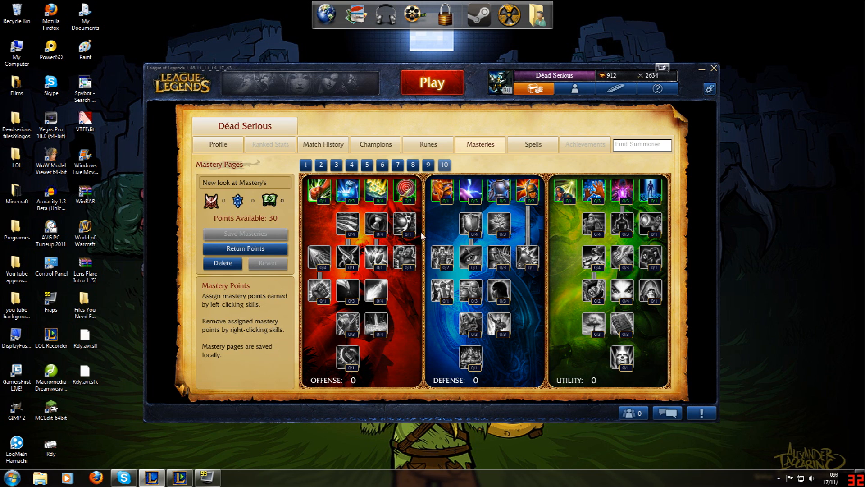
{"action": "mouse_move", "coordinate": [348, 292]}
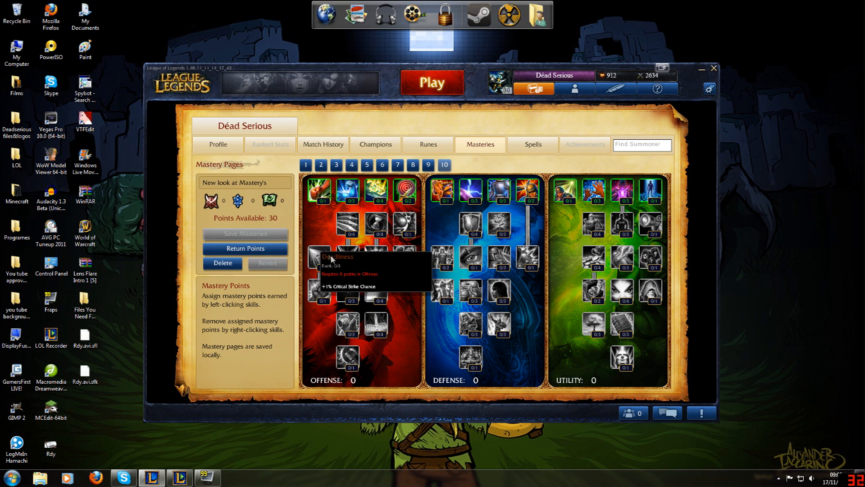
{"action": "mouse_move", "coordinate": [371, 180]}
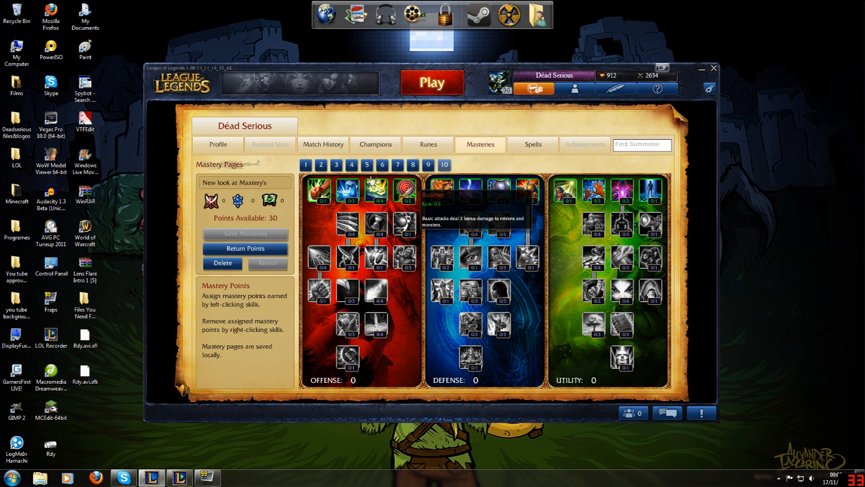
{"action": "mouse_move", "coordinate": [405, 379]}
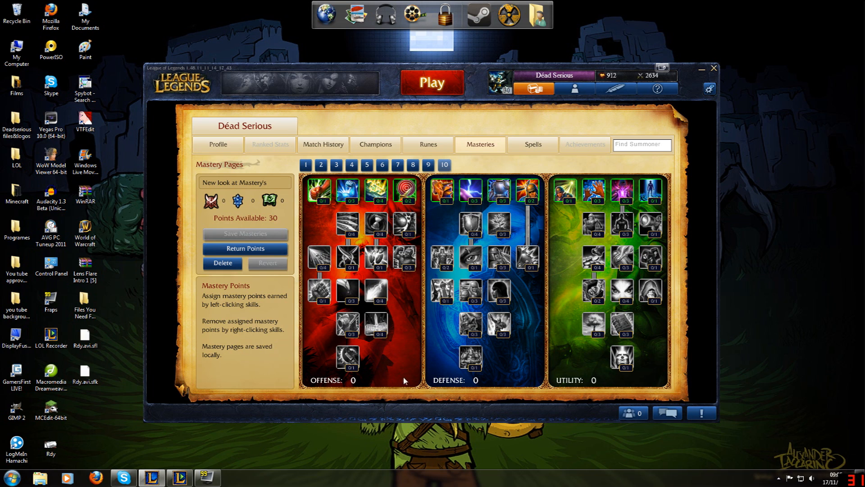
{"action": "mouse_move", "coordinate": [346, 230]}
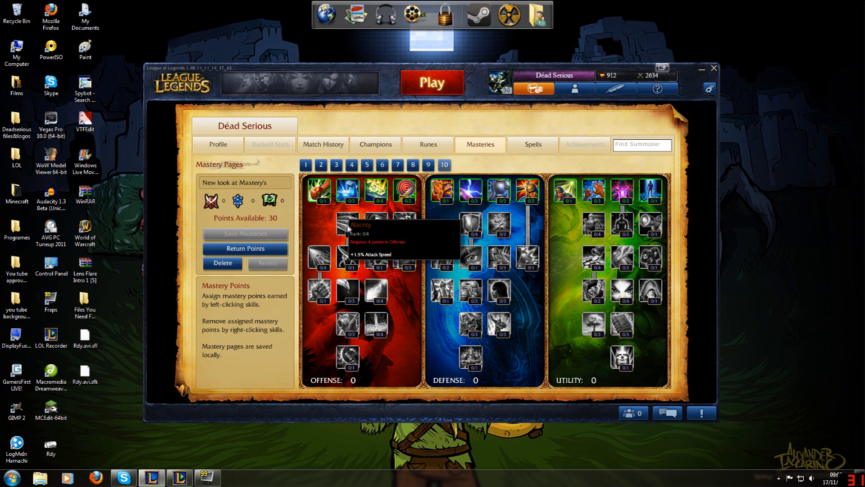
{"action": "mouse_move", "coordinate": [380, 194]}
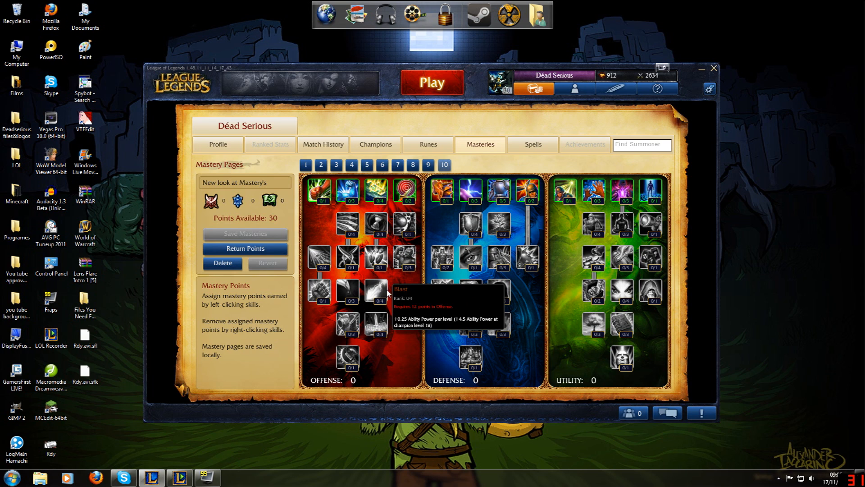
{"action": "mouse_move", "coordinate": [324, 331]}
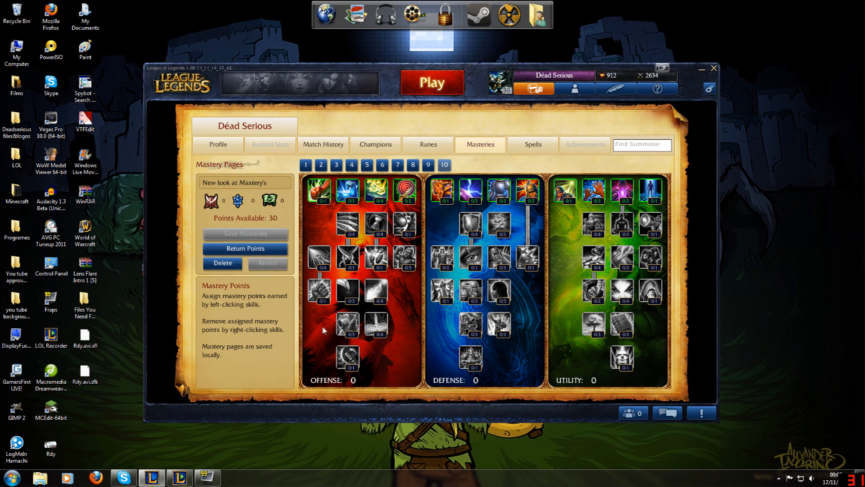
{"action": "mouse_move", "coordinate": [404, 188]}
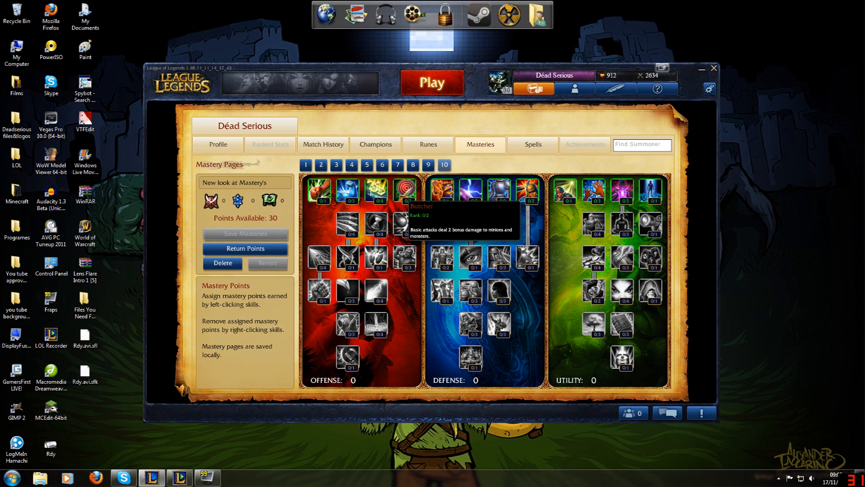
{"action": "mouse_move", "coordinate": [380, 328]}
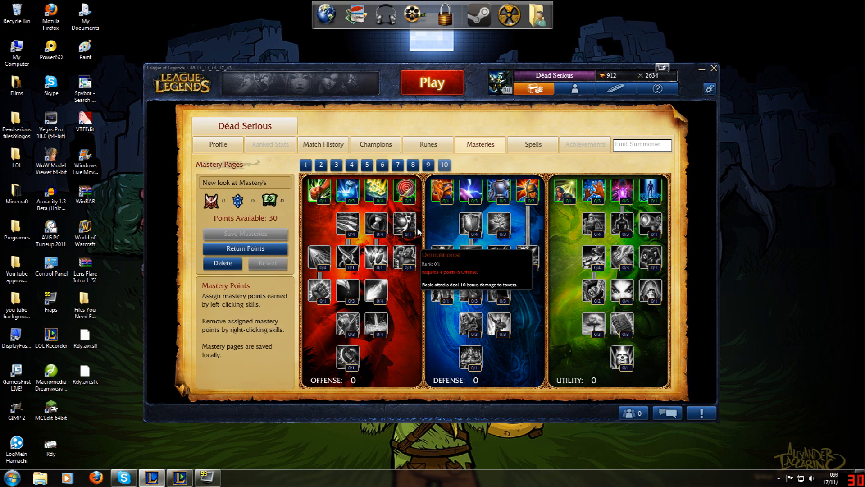
{"action": "mouse_move", "coordinate": [376, 325]}
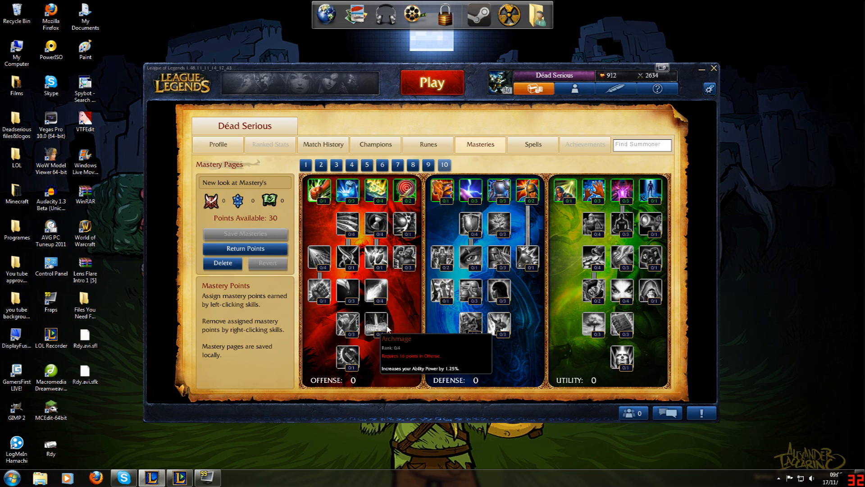
{"action": "mouse_move", "coordinate": [409, 319]}
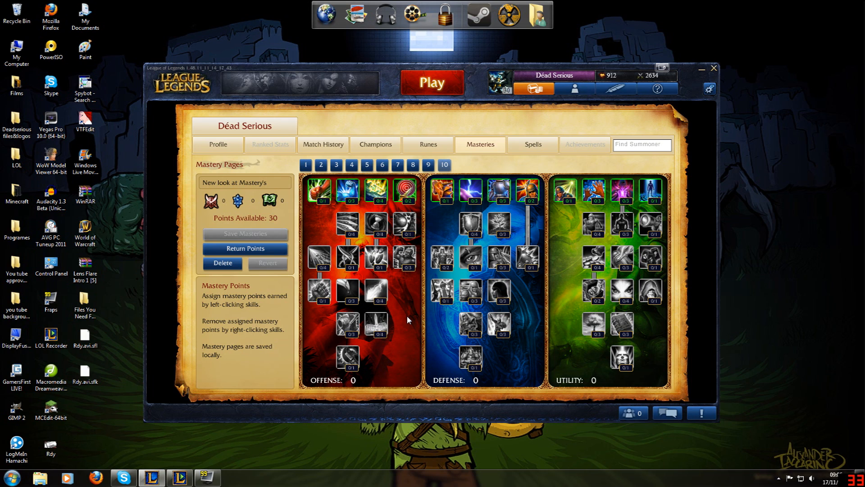
{"action": "mouse_move", "coordinate": [314, 189]}
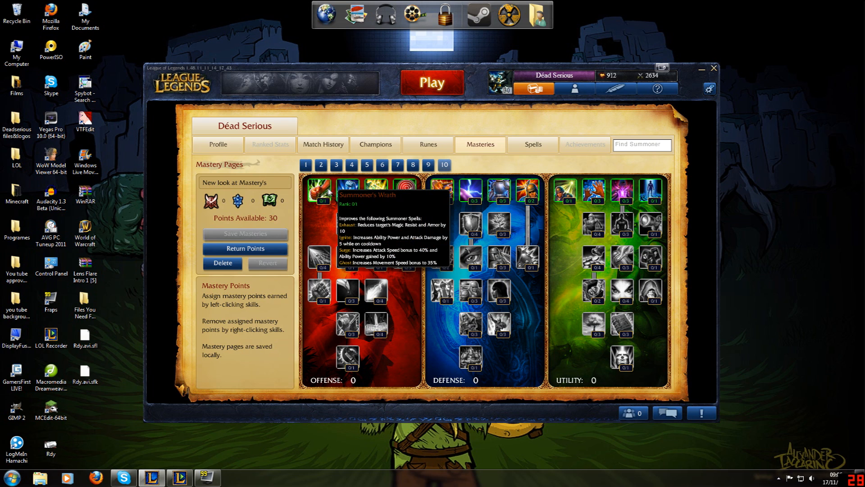
{"action": "mouse_move", "coordinate": [374, 256]}
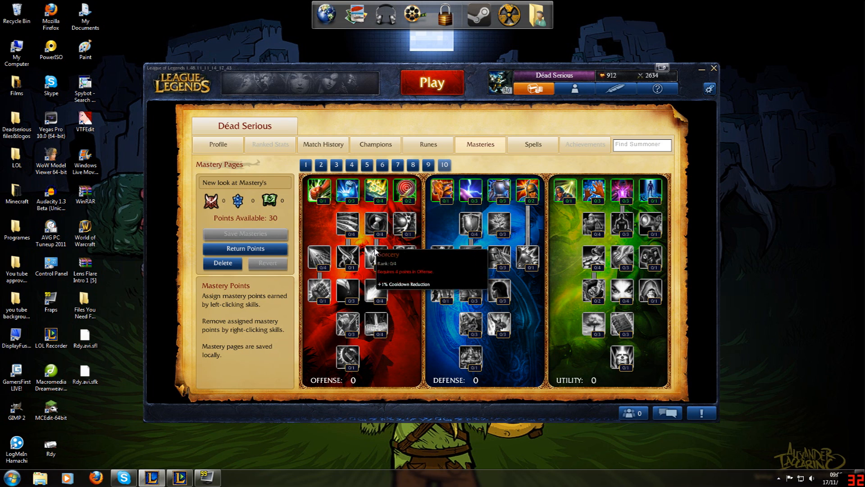
{"action": "mouse_move", "coordinate": [321, 331]}
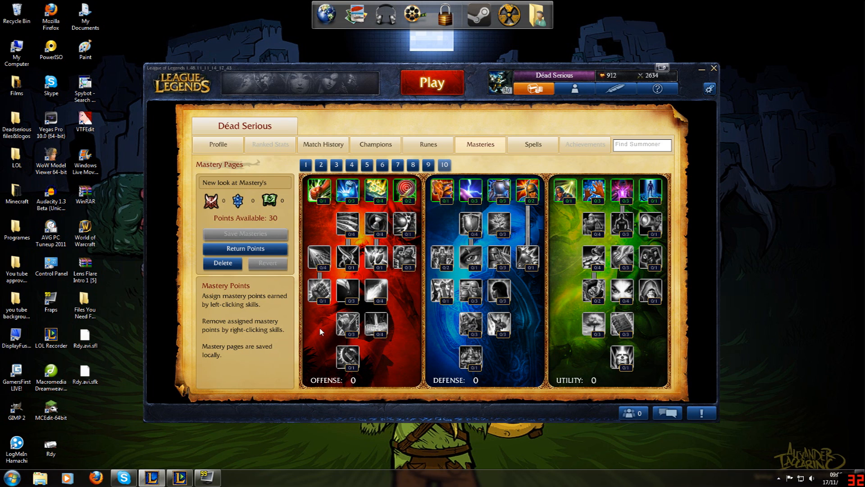
{"action": "mouse_move", "coordinate": [319, 190]}
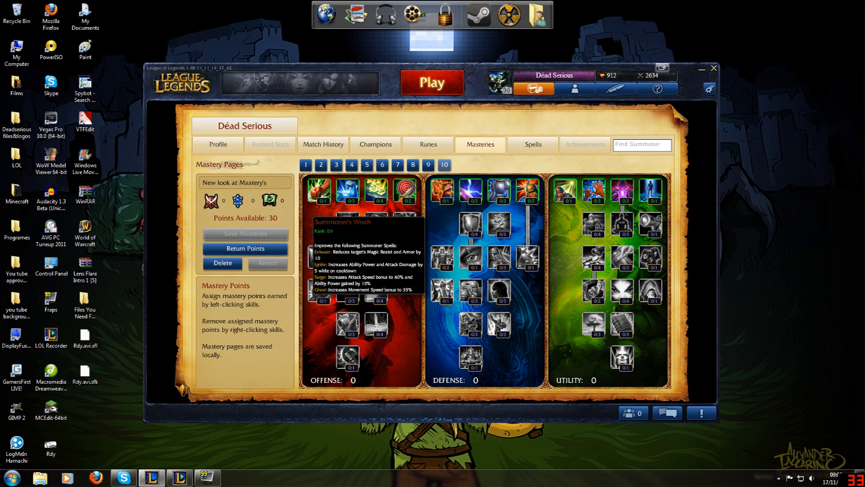
{"action": "mouse_move", "coordinate": [406, 261]}
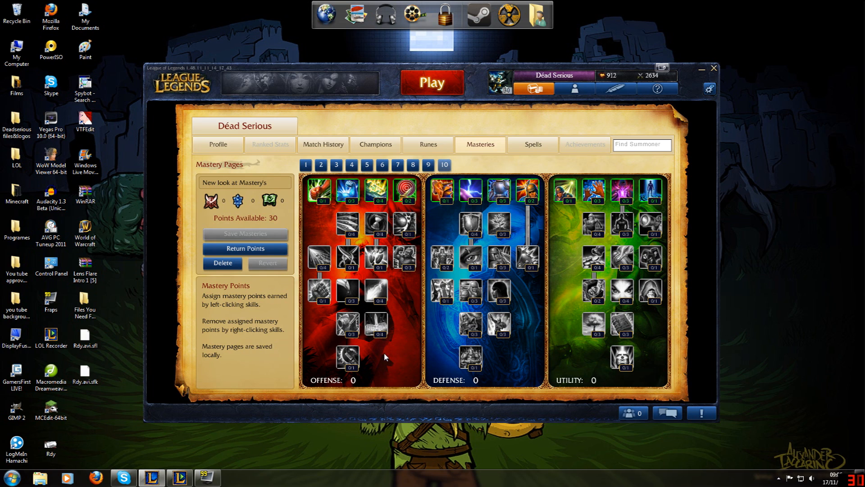
{"action": "mouse_move", "coordinate": [430, 332]}
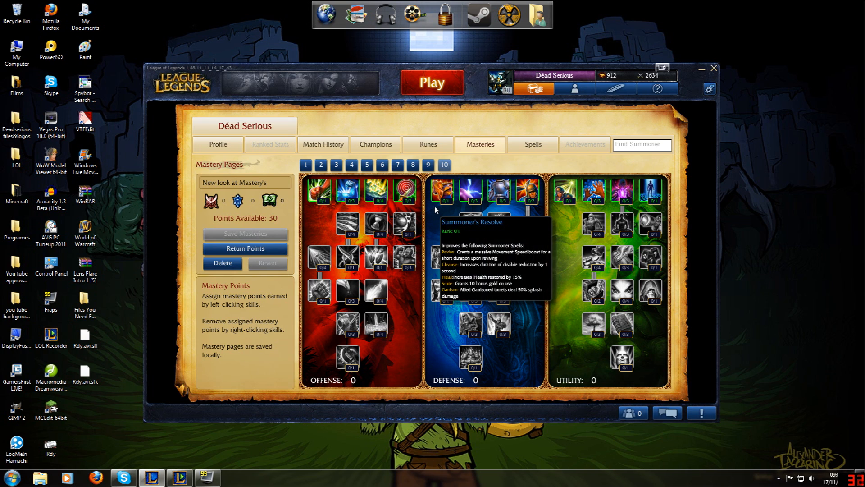
{"action": "mouse_move", "coordinate": [439, 314]}
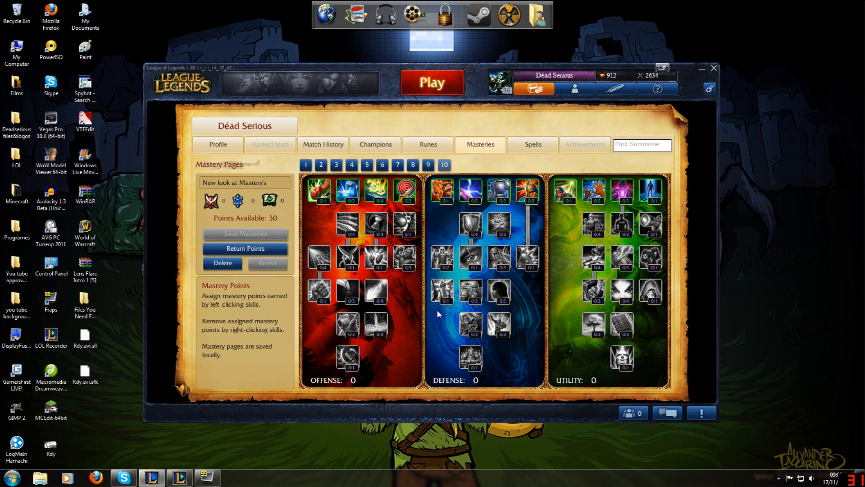
{"action": "mouse_move", "coordinate": [475, 226]}
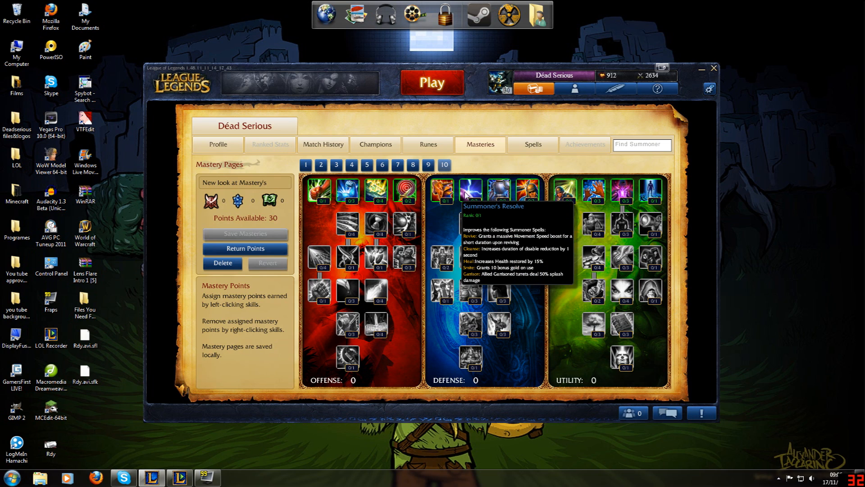
{"action": "mouse_move", "coordinate": [470, 192]}
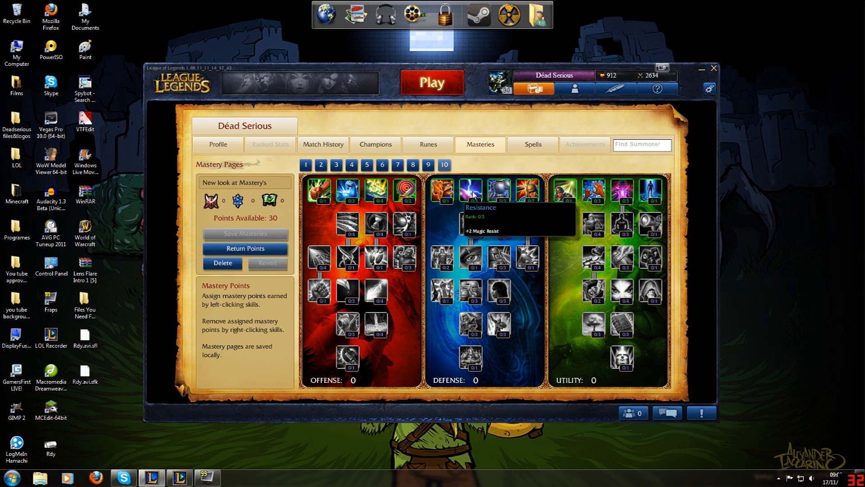
{"action": "mouse_move", "coordinate": [523, 192]}
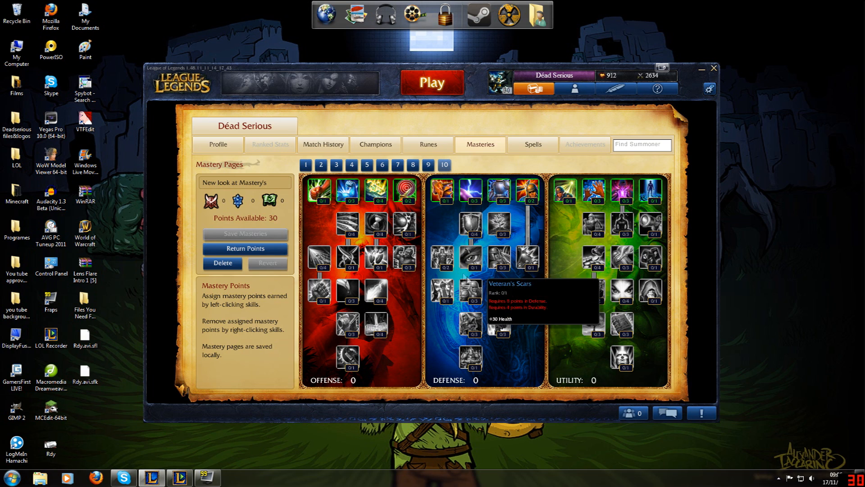
{"action": "mouse_move", "coordinate": [469, 359]}
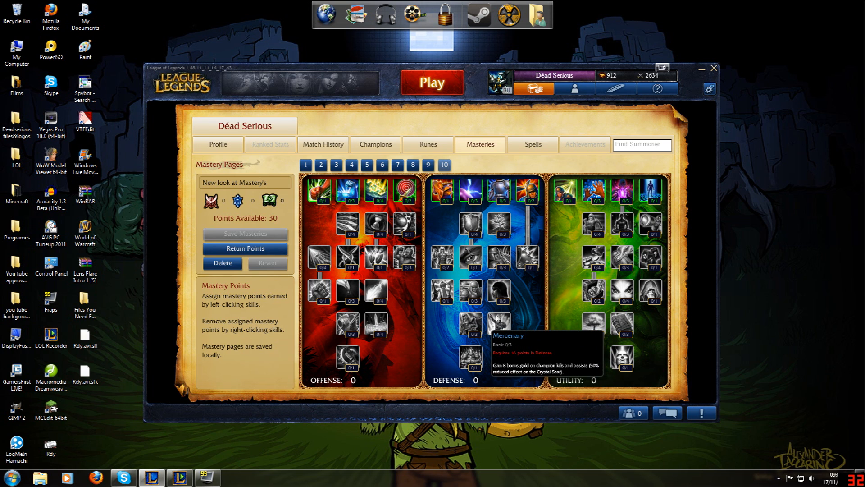
{"action": "mouse_move", "coordinate": [467, 291]}
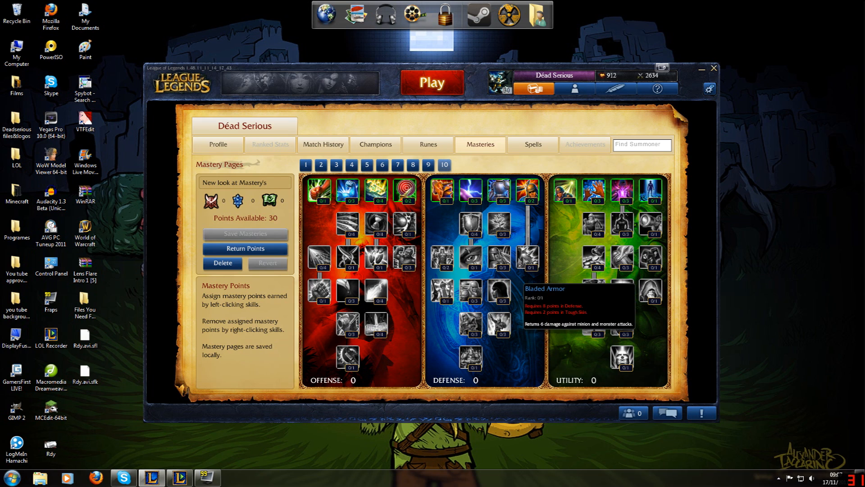
{"action": "mouse_move", "coordinate": [527, 256]}
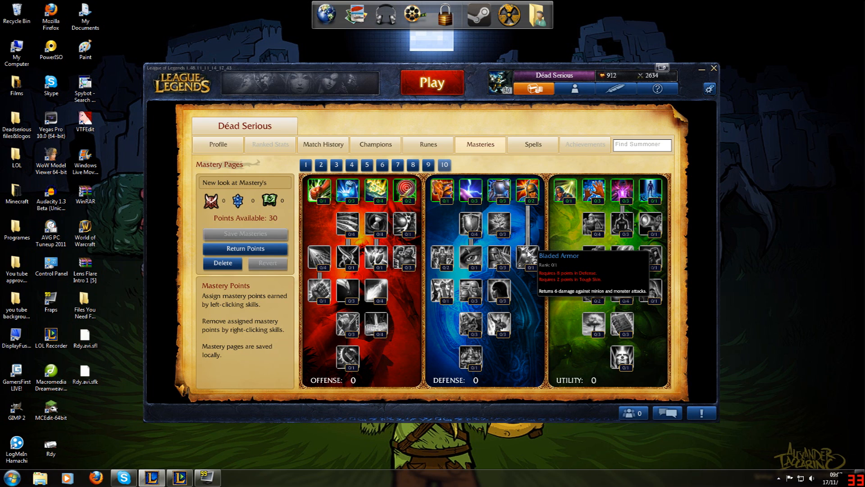
{"action": "mouse_move", "coordinate": [539, 257]}
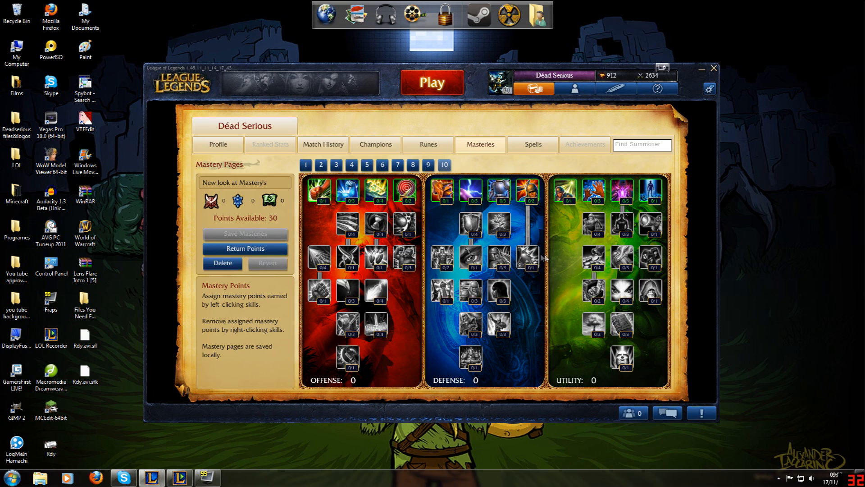
{"action": "mouse_move", "coordinate": [532, 200]}
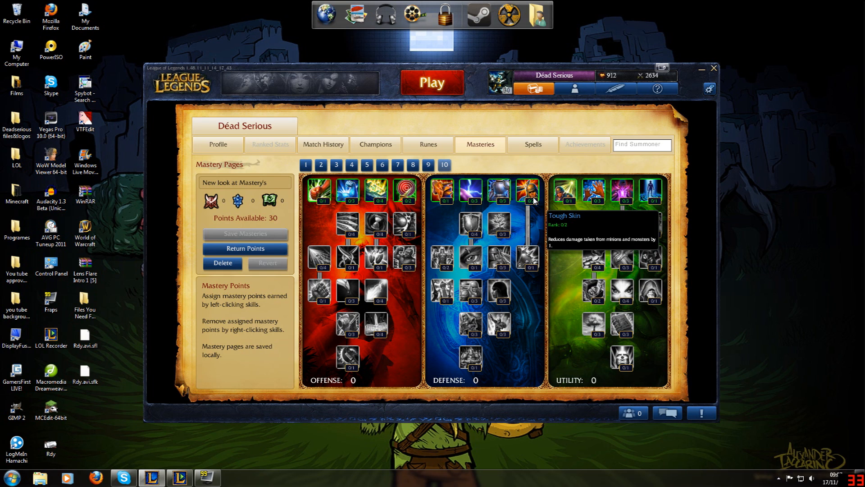
{"action": "mouse_move", "coordinate": [526, 265]}
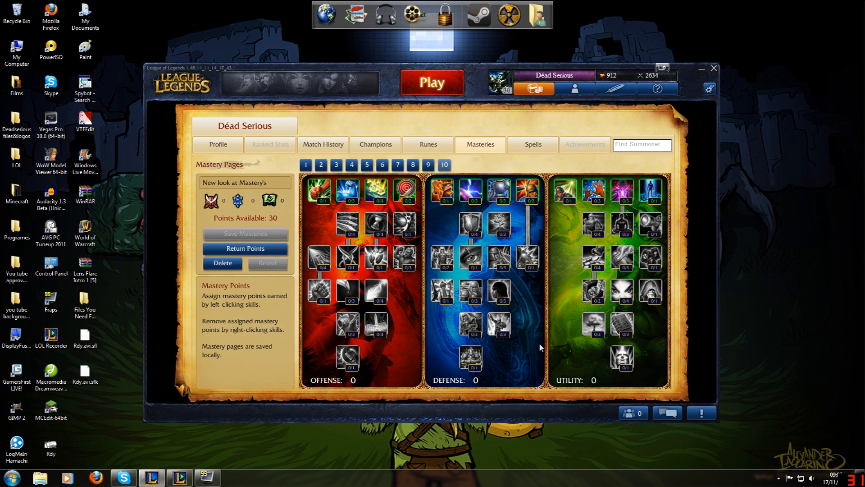
{"action": "mouse_move", "coordinate": [444, 295]}
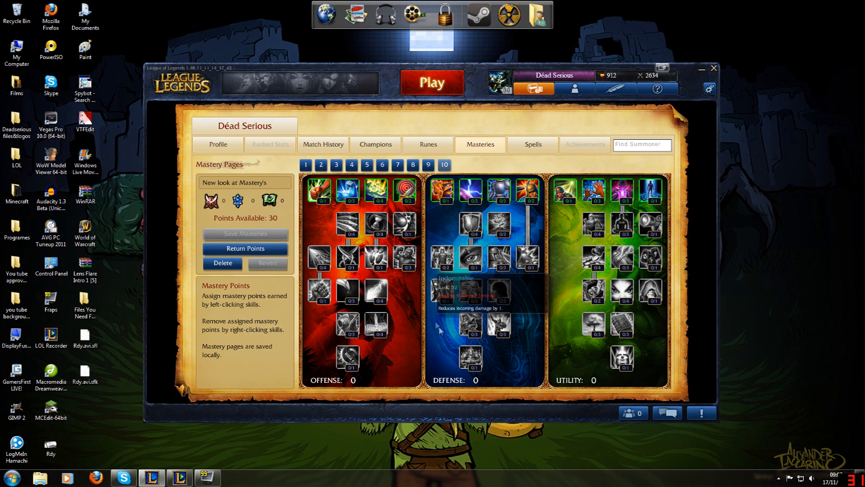
{"action": "mouse_move", "coordinate": [491, 368]}
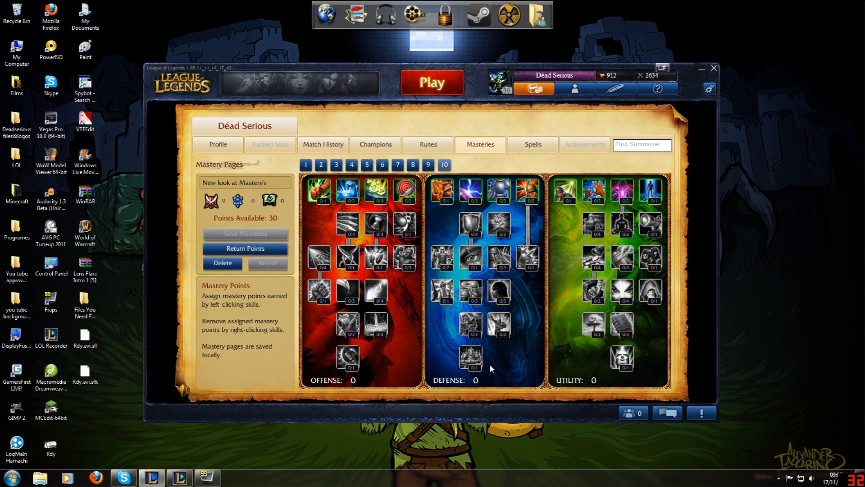
{"action": "mouse_move", "coordinate": [445, 193]}
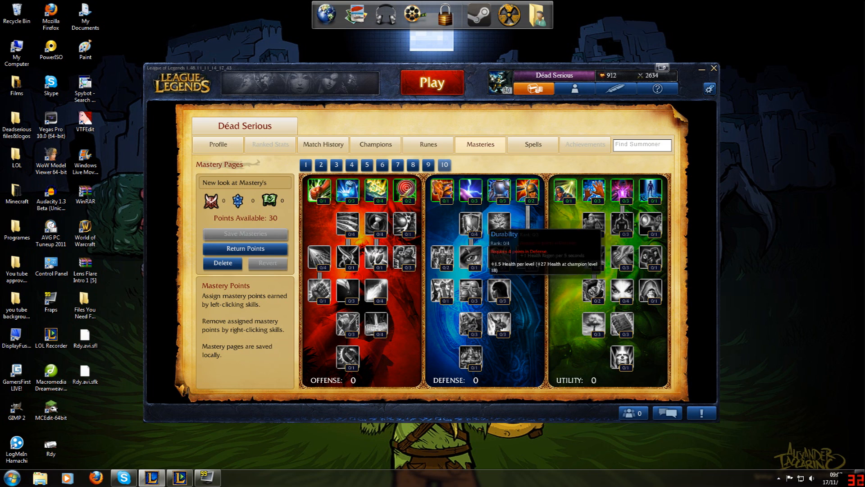
{"action": "mouse_move", "coordinate": [588, 189]}
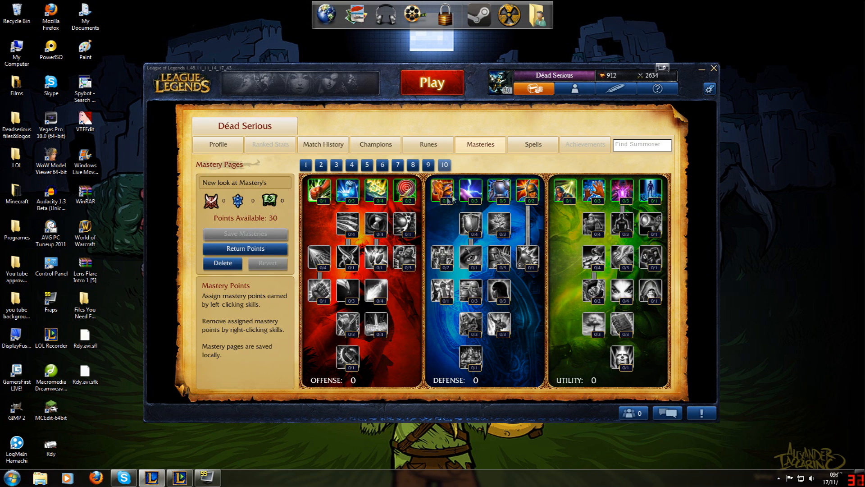
{"action": "mouse_move", "coordinate": [548, 197]}
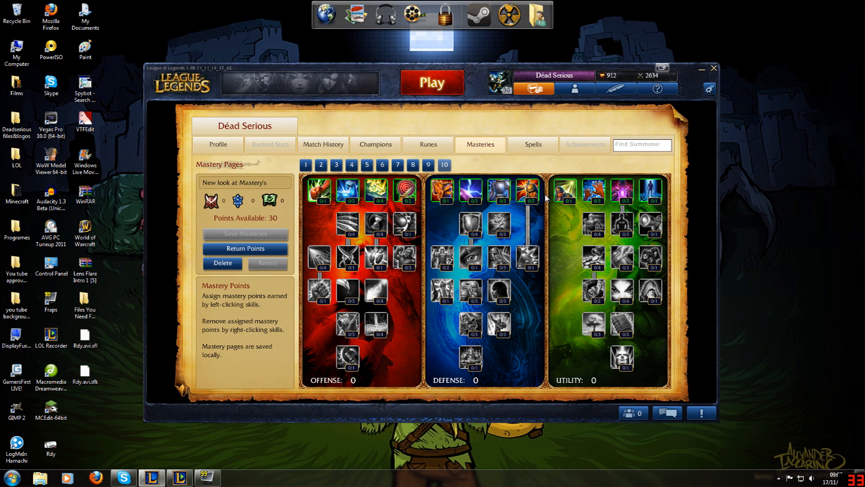
{"action": "mouse_move", "coordinate": [652, 193]}
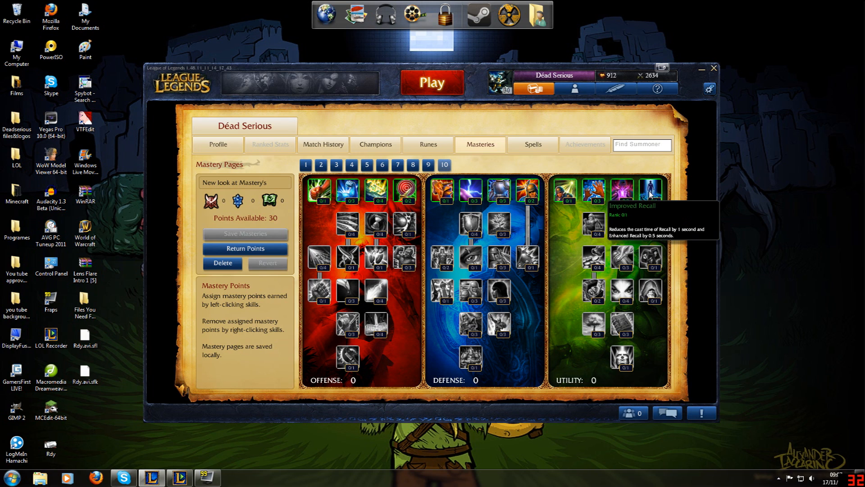
{"action": "mouse_move", "coordinate": [623, 190]}
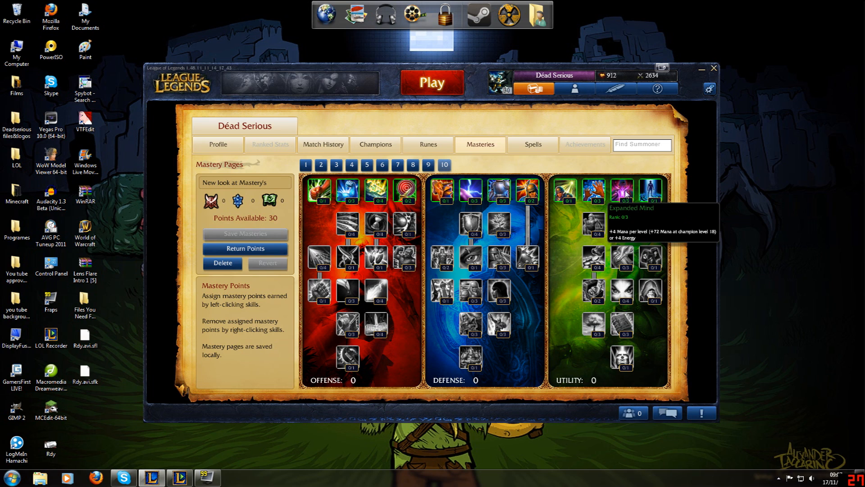
{"action": "mouse_move", "coordinate": [400, 230]}
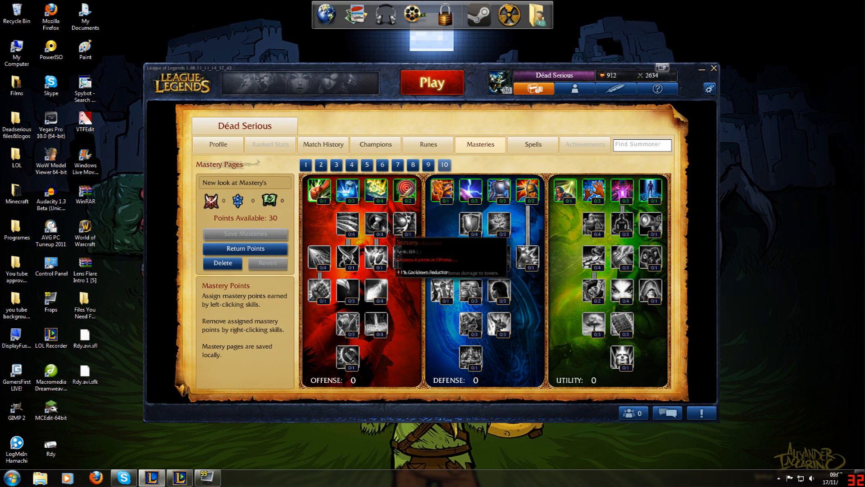
{"action": "mouse_move", "coordinate": [537, 233]}
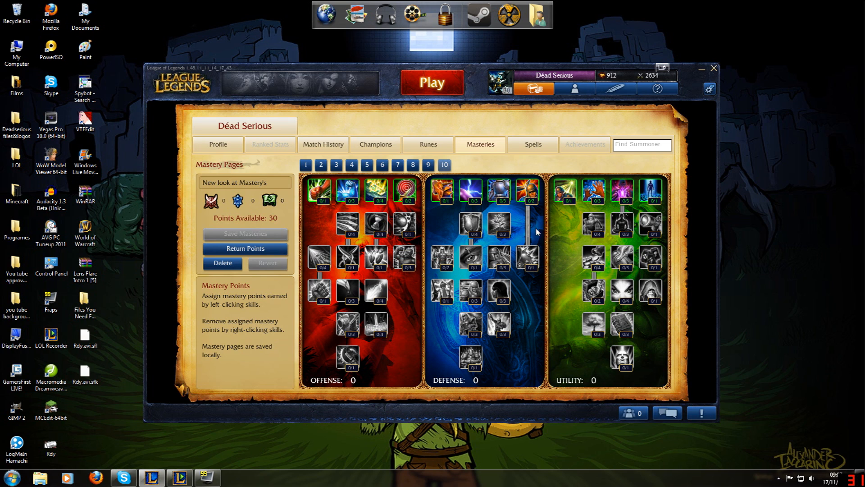
{"action": "mouse_move", "coordinate": [569, 191]}
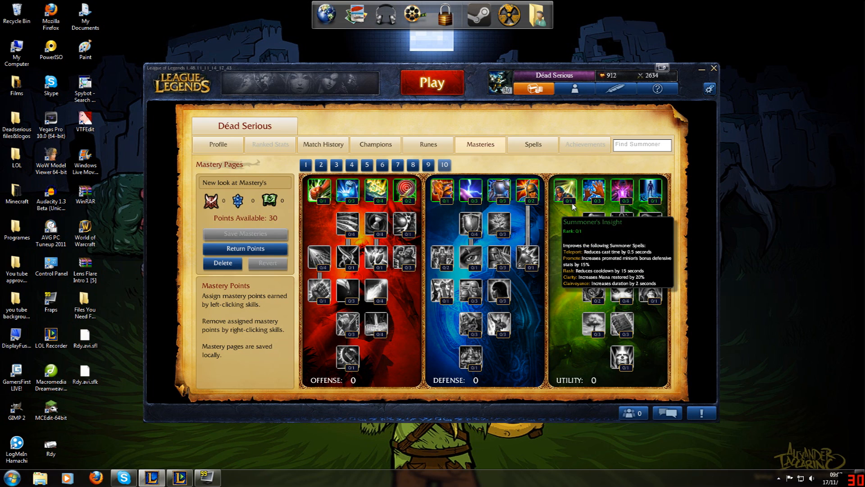
{"action": "mouse_move", "coordinate": [595, 224]}
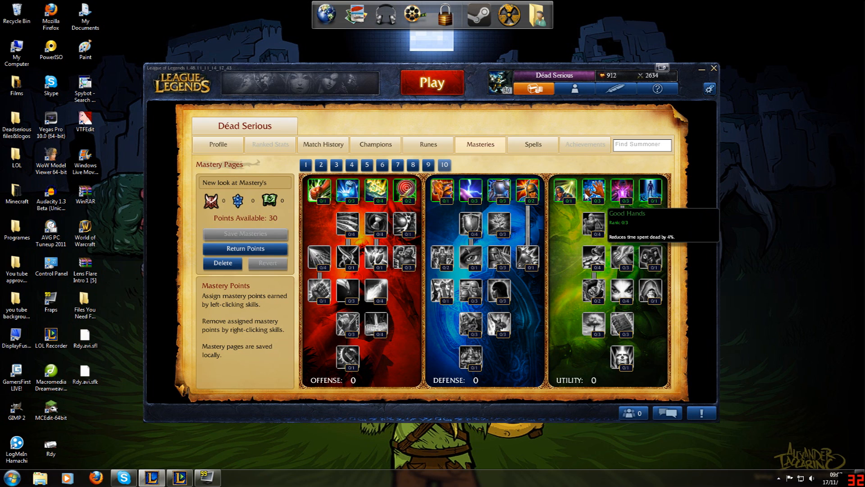
{"action": "mouse_move", "coordinate": [566, 191]}
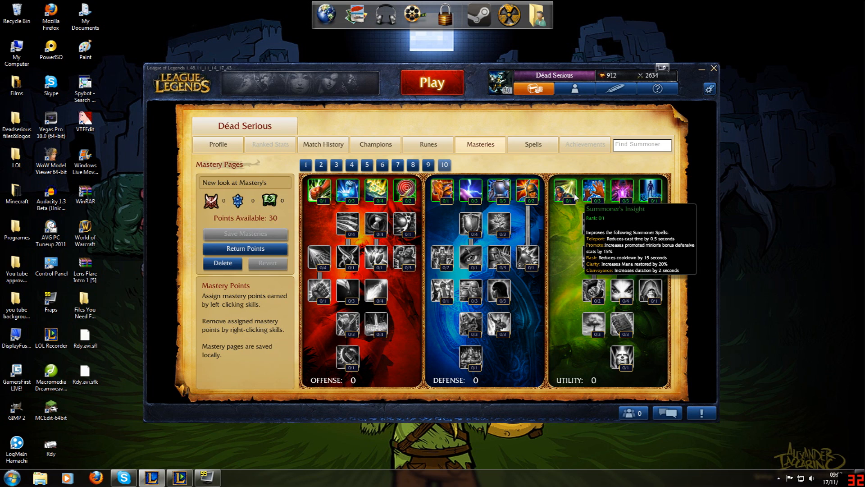
{"action": "mouse_move", "coordinate": [596, 197]}
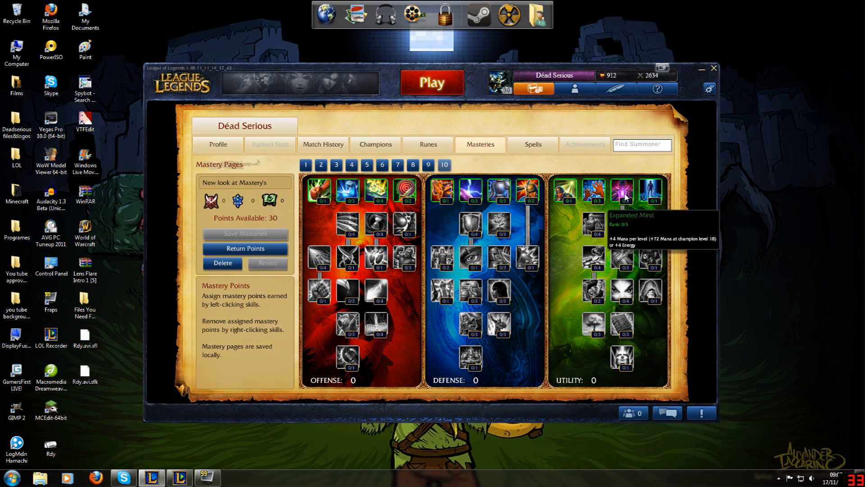
{"action": "mouse_move", "coordinate": [594, 225]}
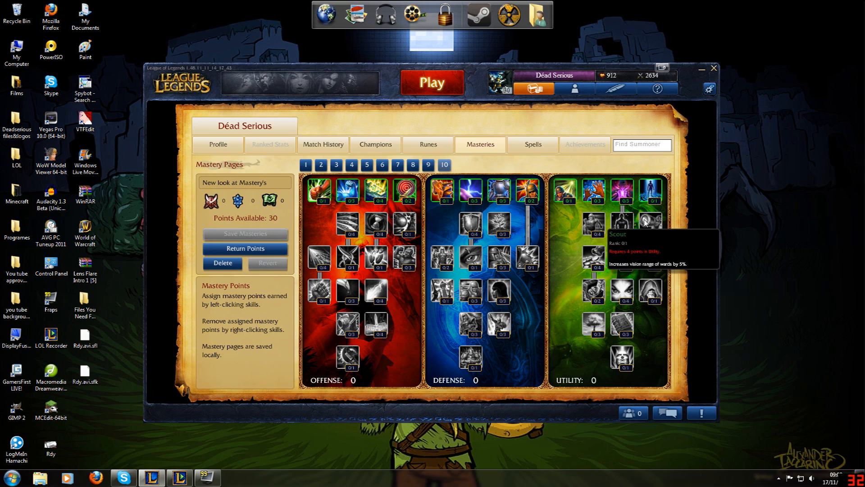
{"action": "mouse_move", "coordinate": [667, 271]}
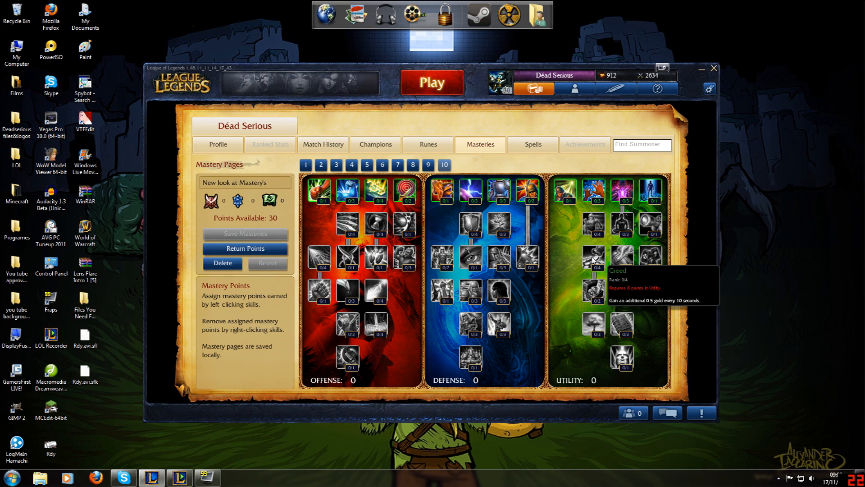
{"action": "mouse_move", "coordinate": [594, 293]}
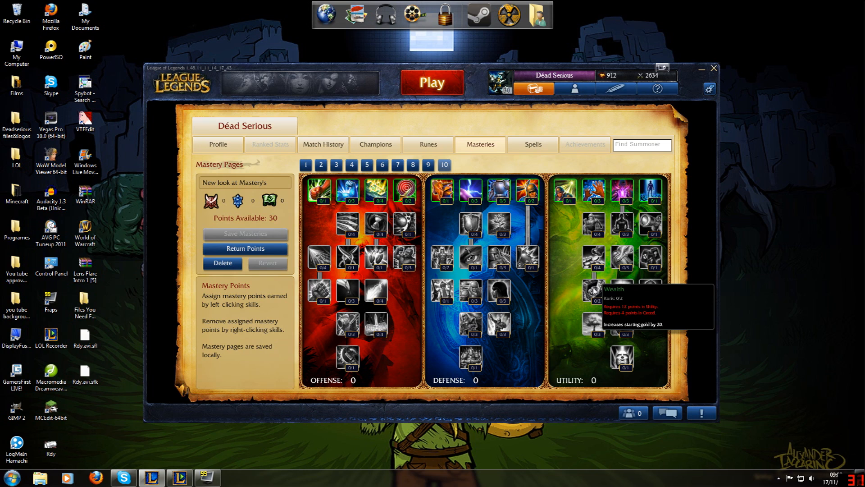
{"action": "mouse_move", "coordinate": [672, 291]}
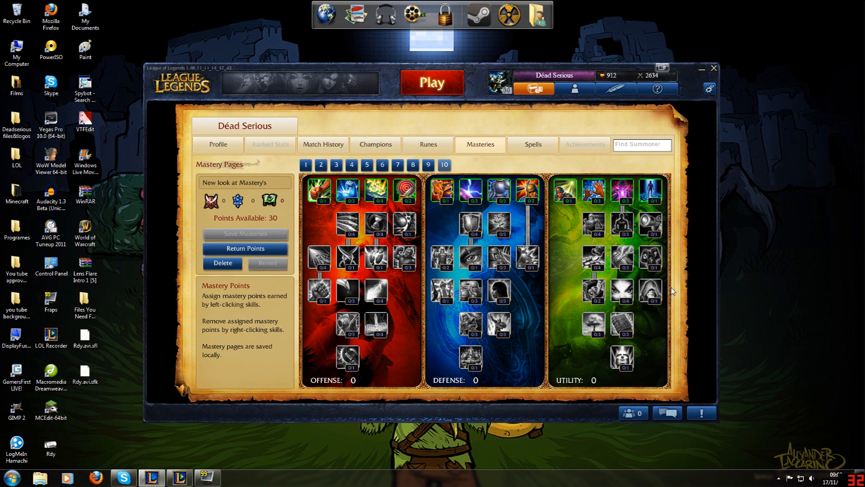
{"action": "mouse_move", "coordinate": [624, 291]}
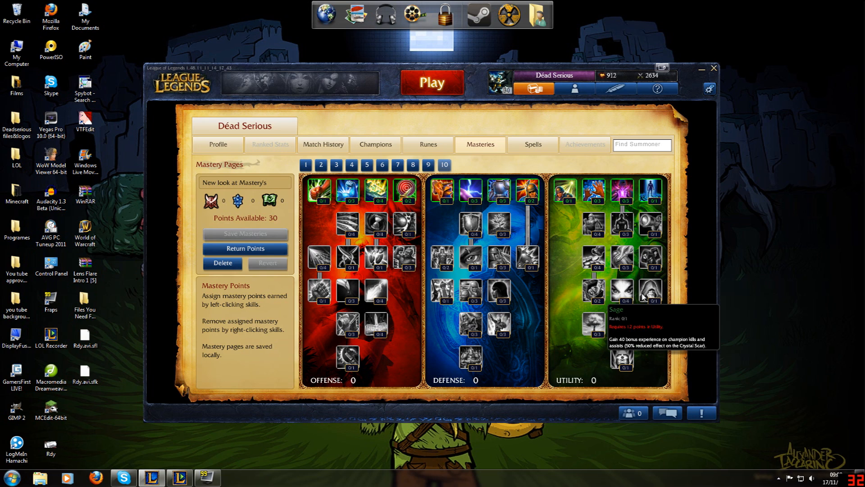
{"action": "mouse_move", "coordinate": [622, 353]}
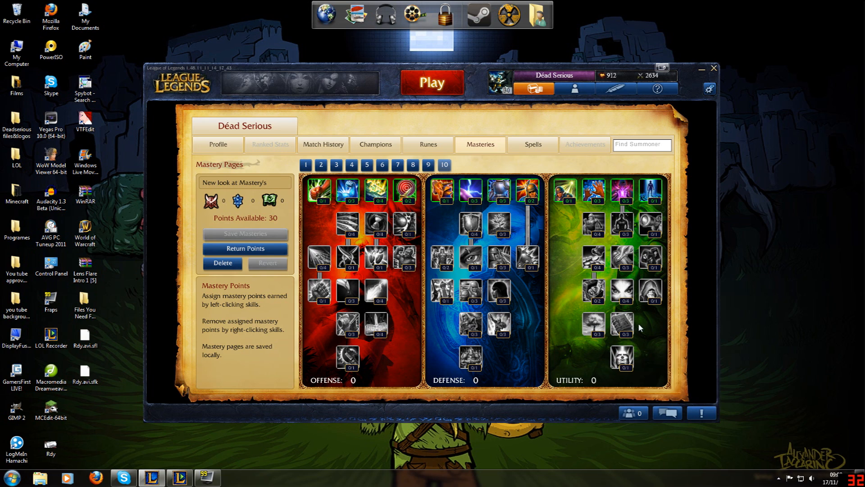
{"action": "mouse_move", "coordinate": [622, 357]}
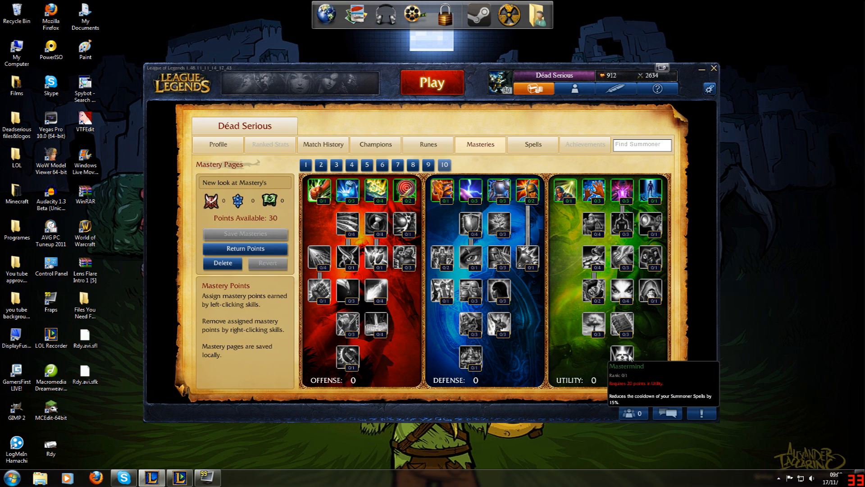
{"action": "mouse_move", "coordinate": [571, 241]}
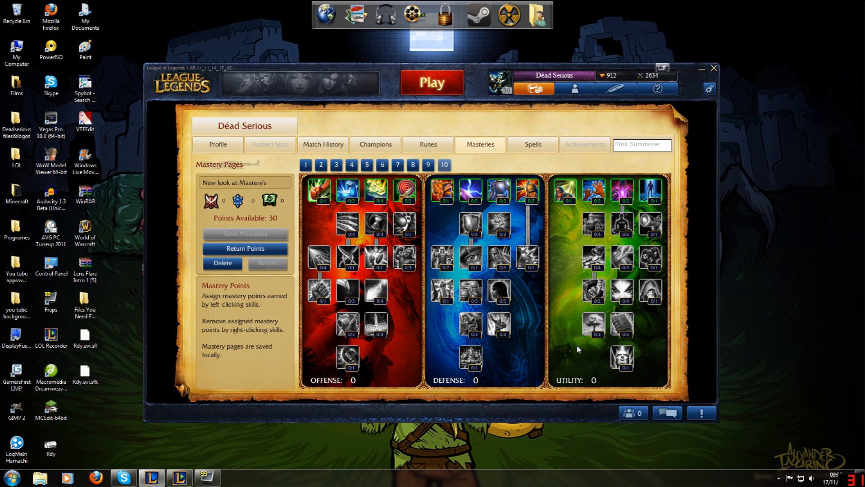
{"action": "mouse_move", "coordinate": [648, 233]}
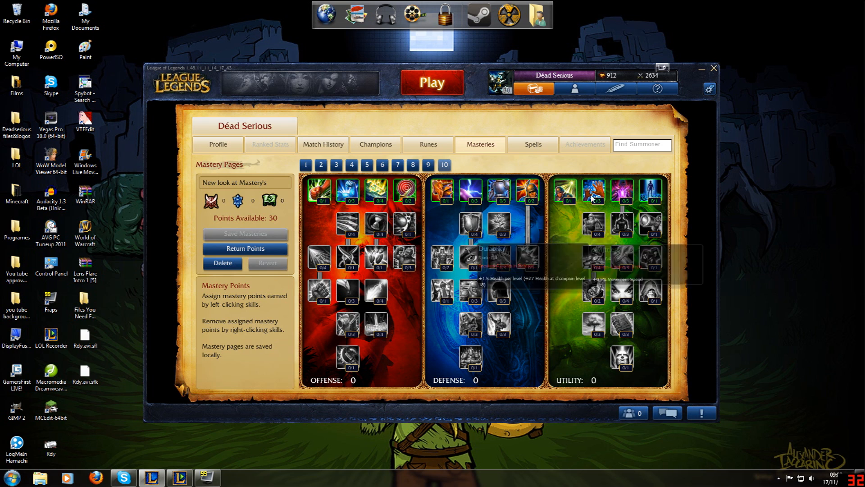
{"action": "mouse_move", "coordinate": [594, 292]}
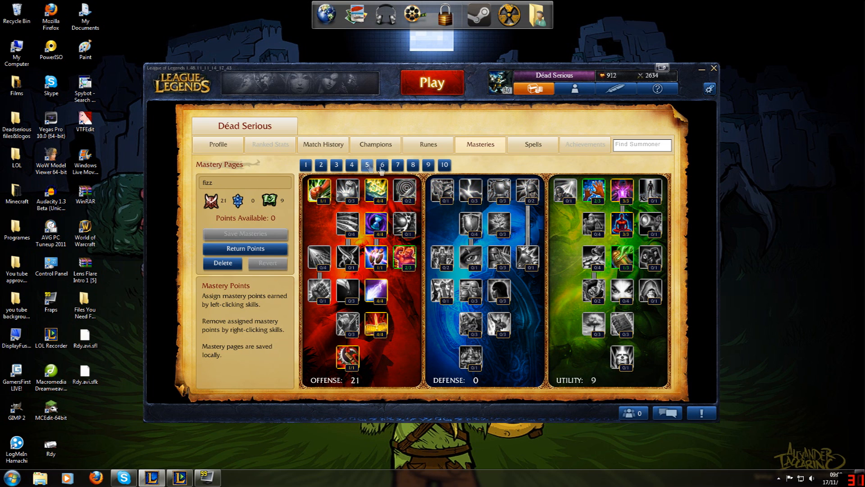
{"action": "mouse_move", "coordinate": [319, 194]}
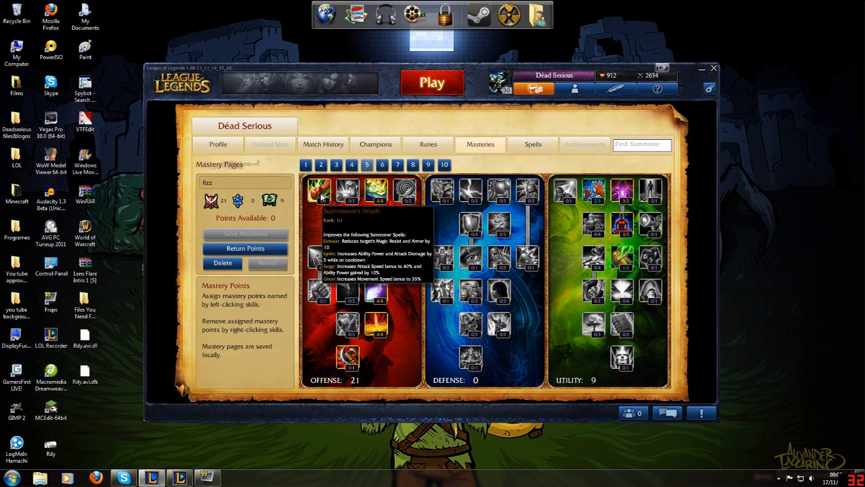
{"action": "mouse_move", "coordinate": [375, 190]}
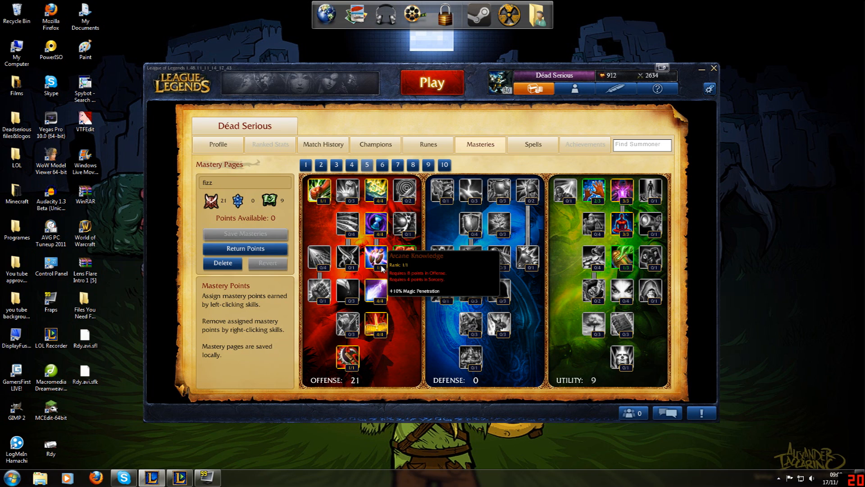
{"action": "mouse_move", "coordinate": [379, 331]}
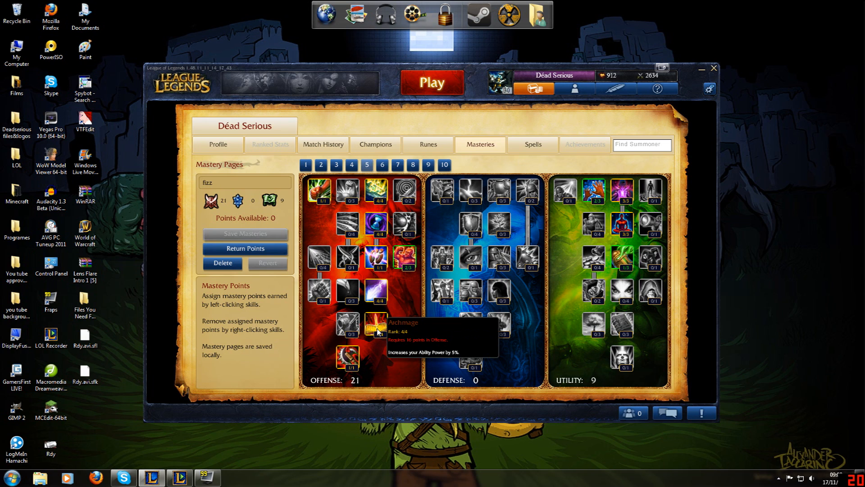
{"action": "mouse_move", "coordinate": [460, 321]}
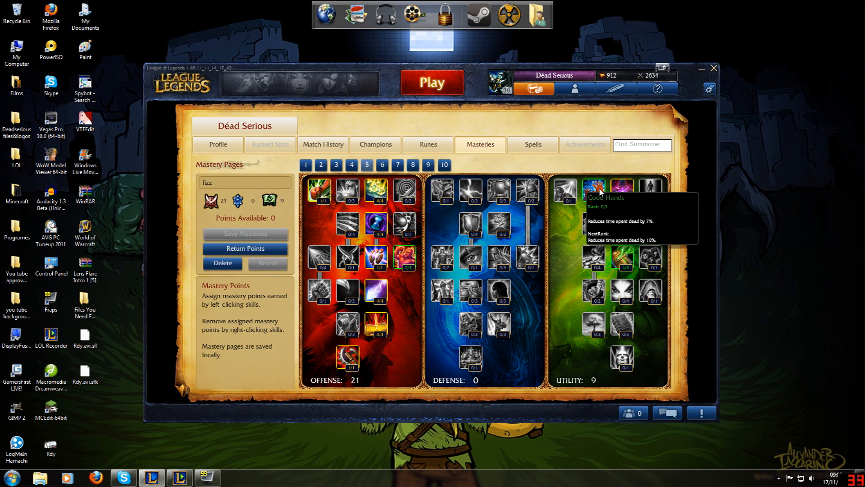
{"action": "mouse_move", "coordinate": [620, 223]}
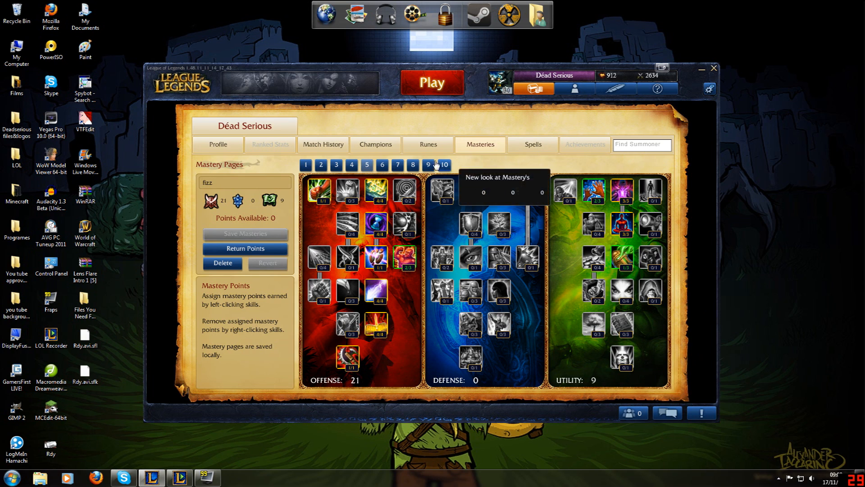
{"action": "mouse_move", "coordinate": [552, 201]}
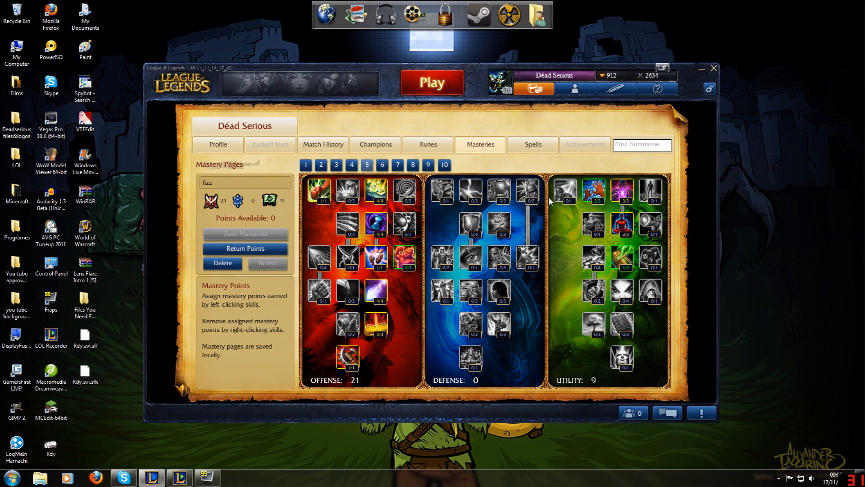
{"action": "mouse_move", "coordinate": [590, 191]}
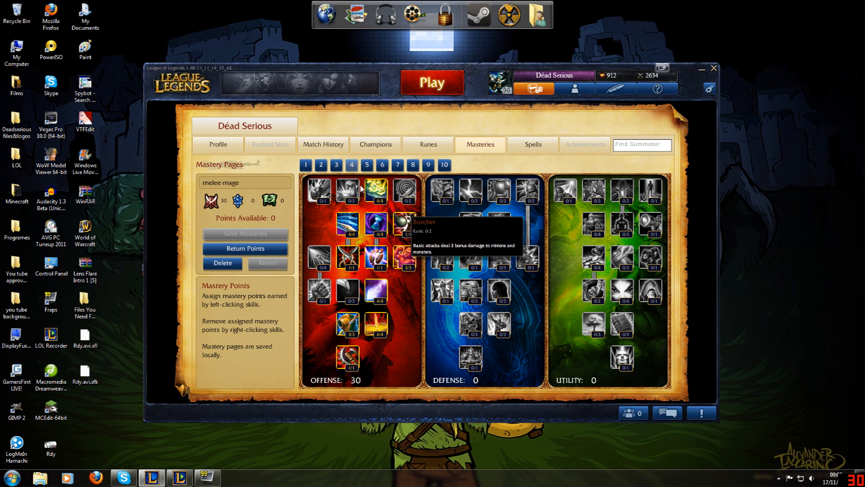
- View the saved 'Mages' page (13 Offense, 17 Utility), then return to 'melee mage'
{"action": "left_click", "coordinate": [335, 164]}
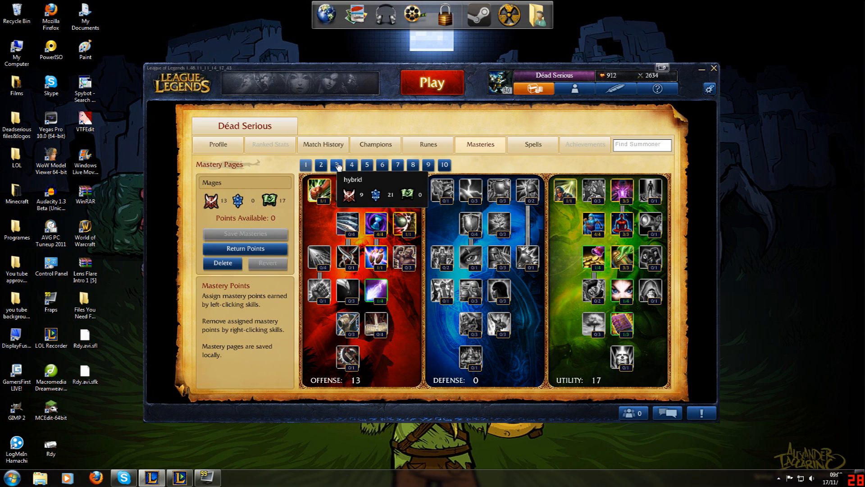
{"action": "left_click", "coordinate": [336, 164]}
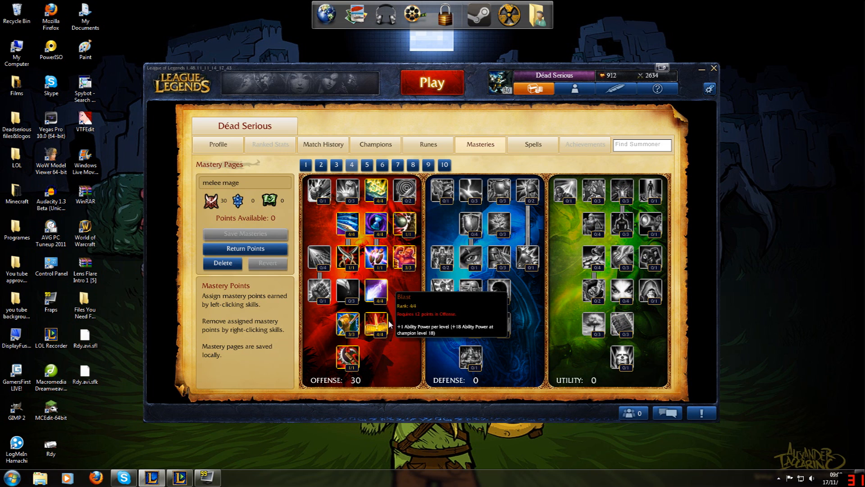
{"action": "mouse_move", "coordinate": [295, 163]}
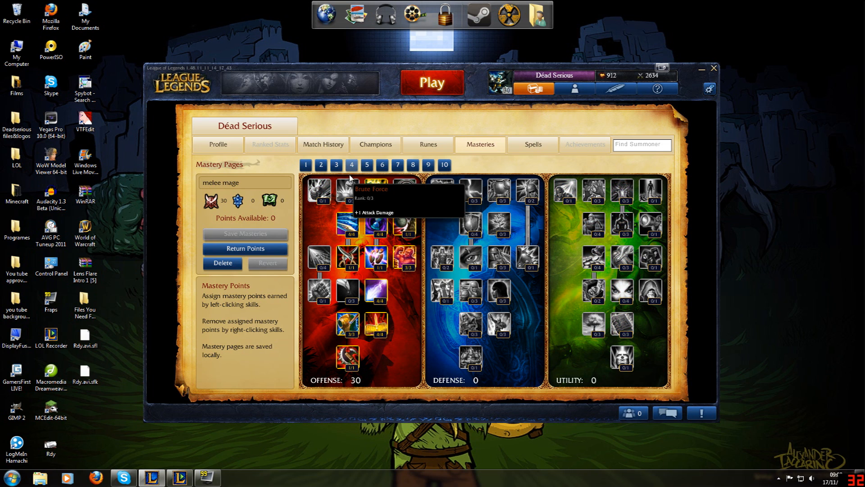
{"action": "mouse_move", "coordinate": [406, 308]}
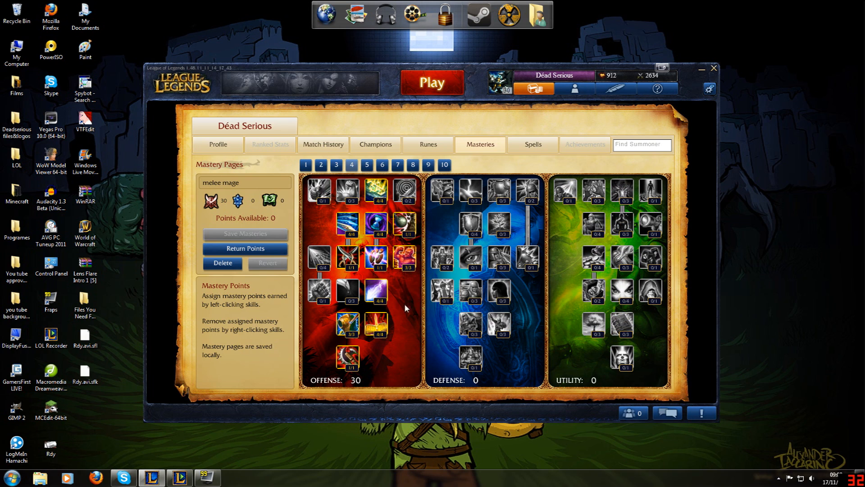
{"action": "mouse_move", "coordinate": [426, 200]}
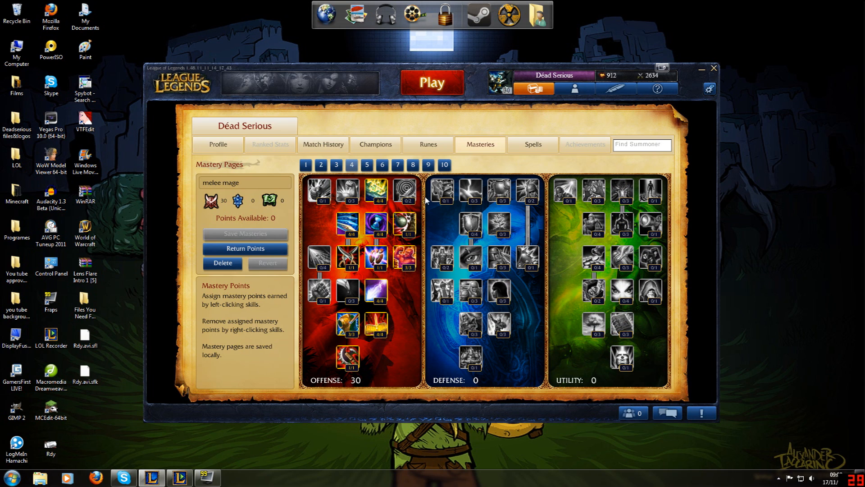
{"action": "mouse_move", "coordinate": [376, 223]}
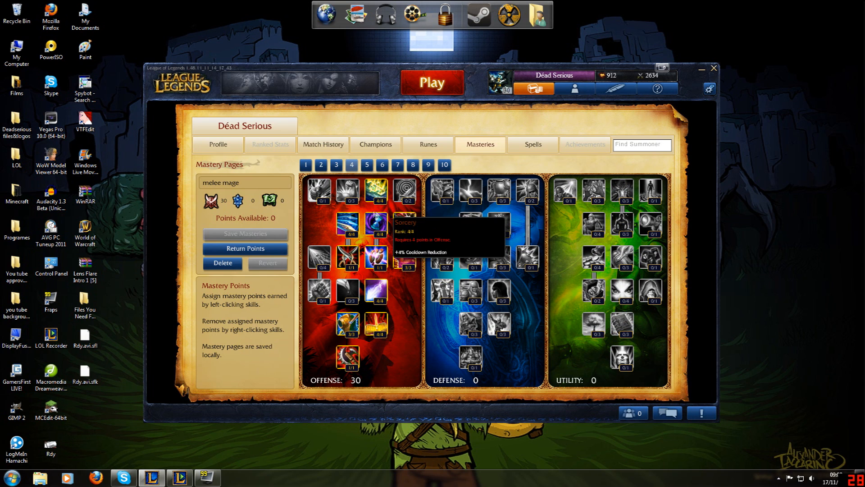